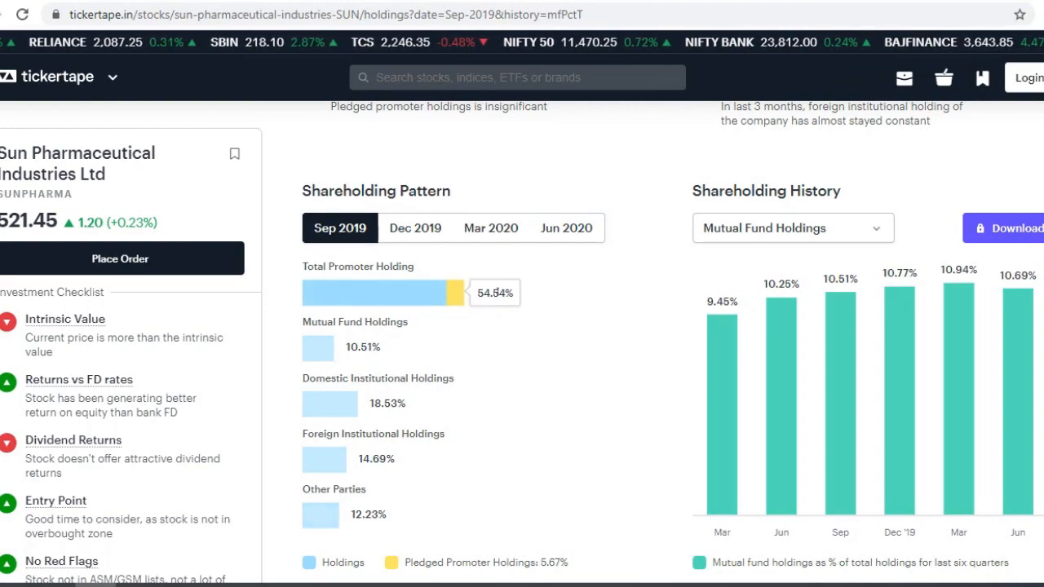
Step: Flip between Sun Pharma's Jun 2020 and Sep 2019 shareholding patterns several times
{"action": "left_click", "coordinate": [566, 228]}
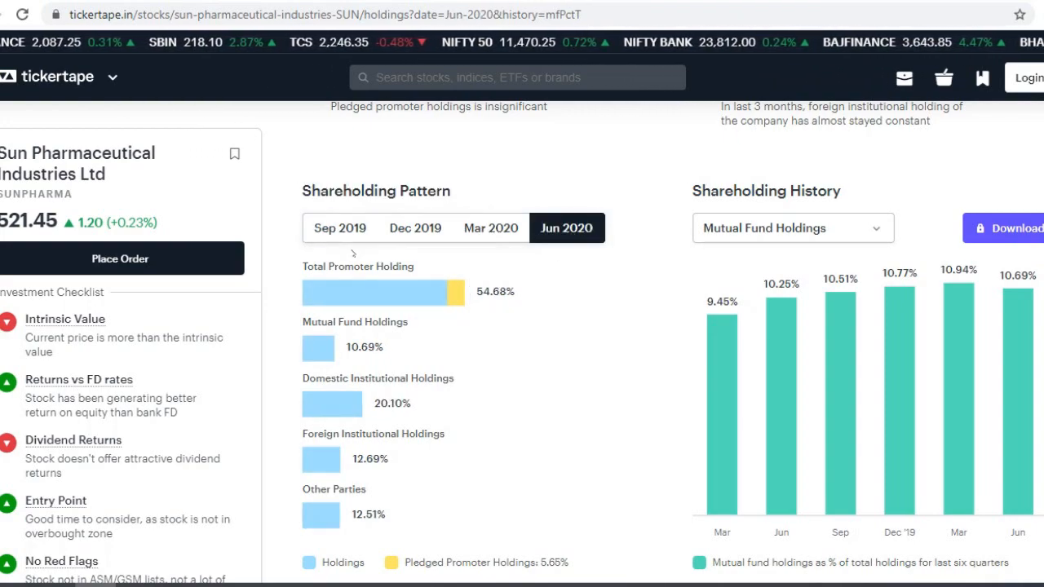
{"action": "left_click", "coordinate": [339, 228]}
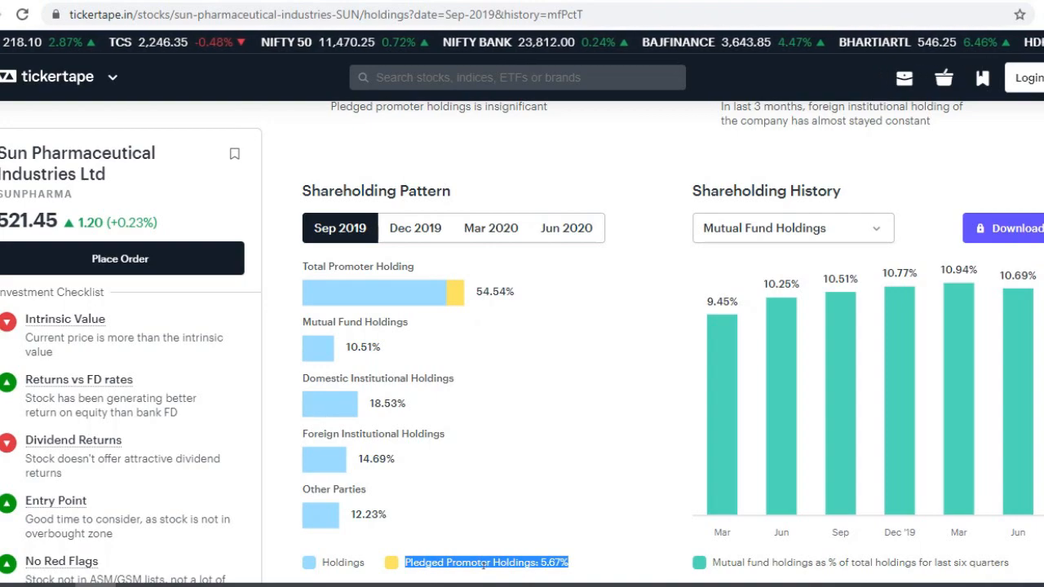
{"action": "left_click", "coordinate": [566, 228]}
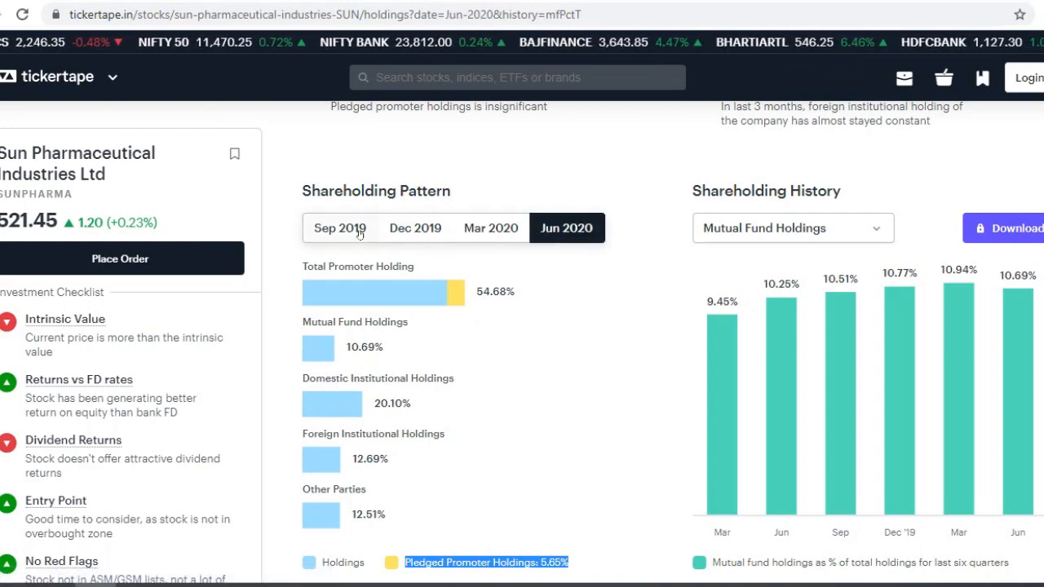
{"action": "left_click", "coordinate": [339, 228]}
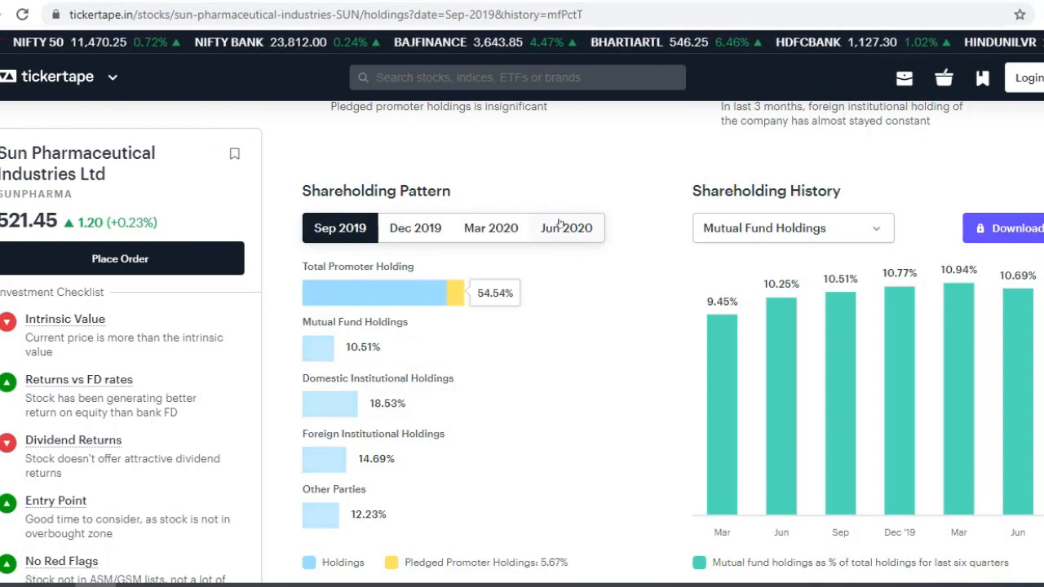
{"action": "left_click", "coordinate": [566, 227]}
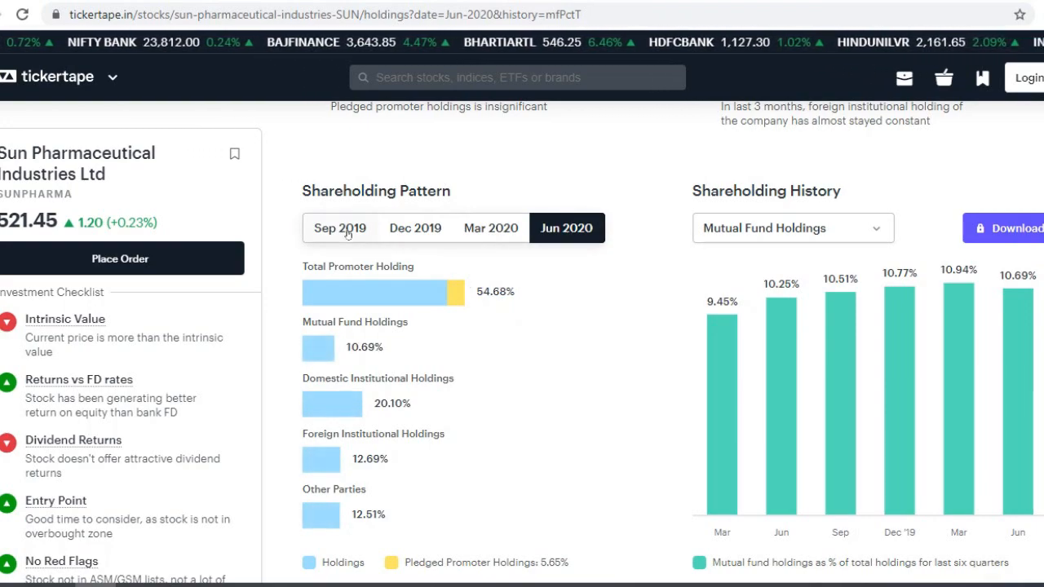
{"action": "left_click", "coordinate": [339, 228]}
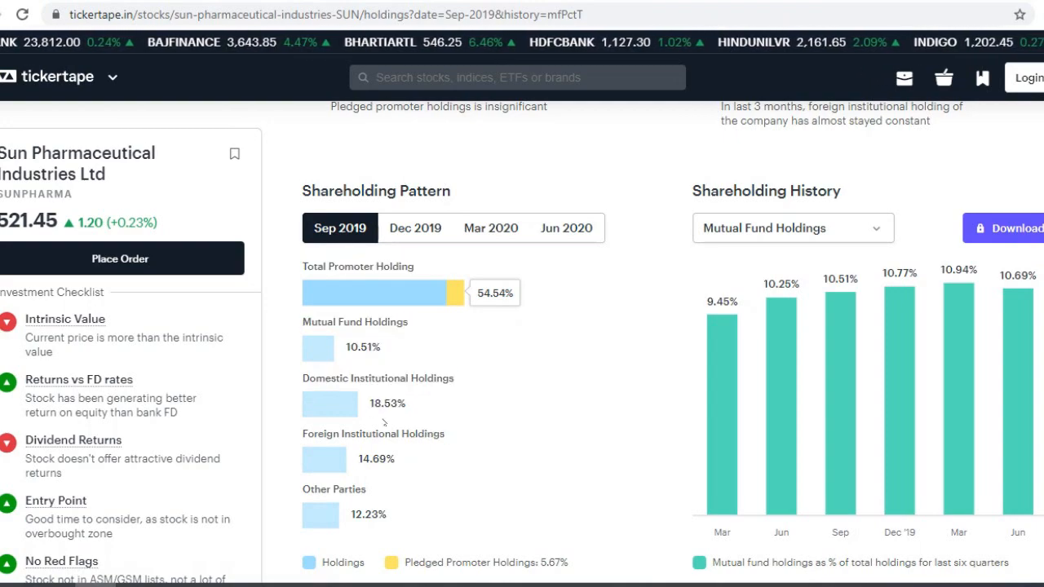
Step: Highlight the foreign institutional and Other Parties holding percentages across both quarters
{"action": "double_click", "coordinate": [386, 403]}
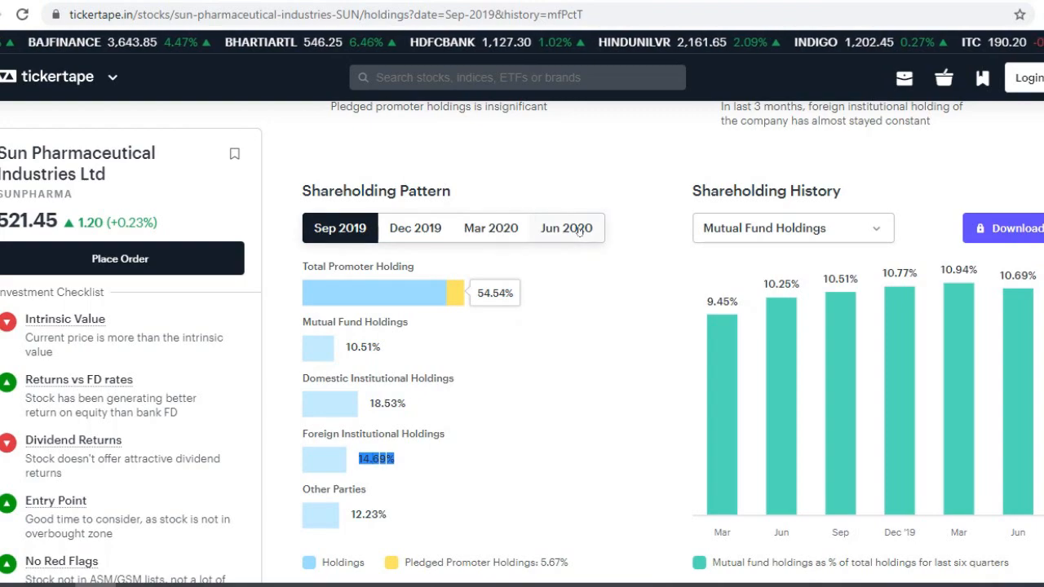
{"action": "left_click", "coordinate": [565, 228]}
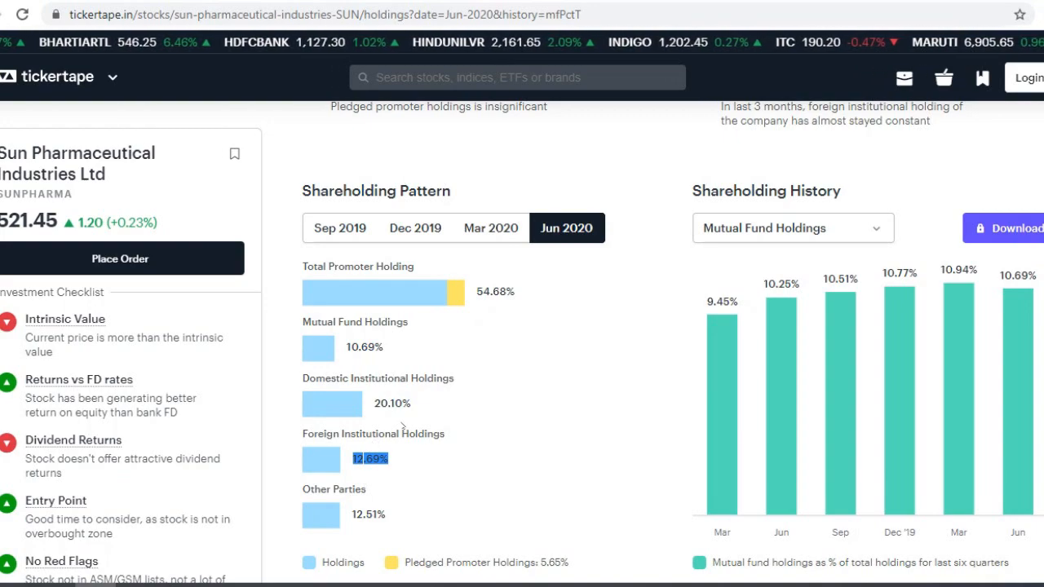
{"action": "left_click", "coordinate": [339, 227]}
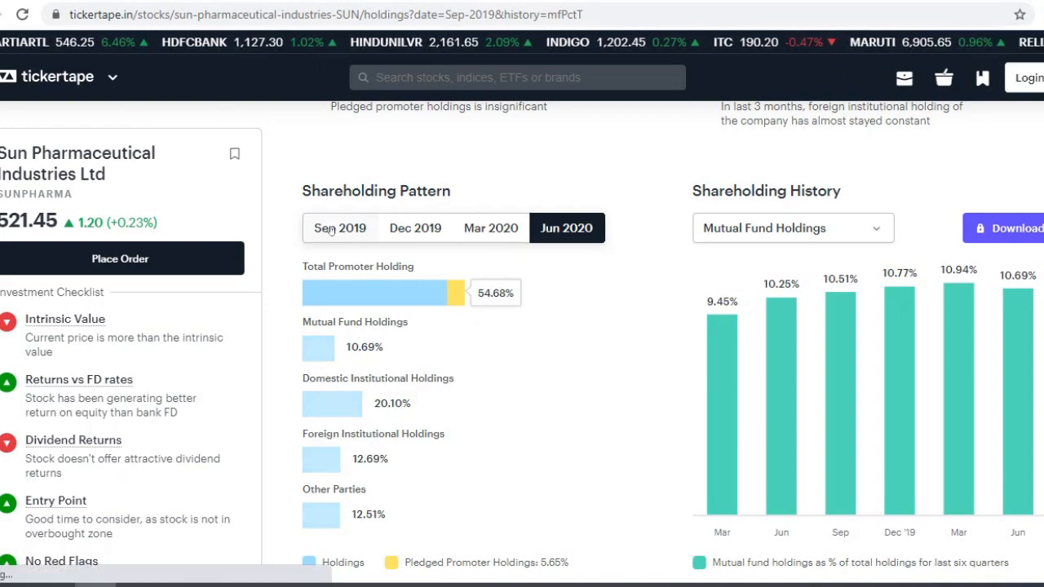
{"action": "left_click", "coordinate": [339, 228]}
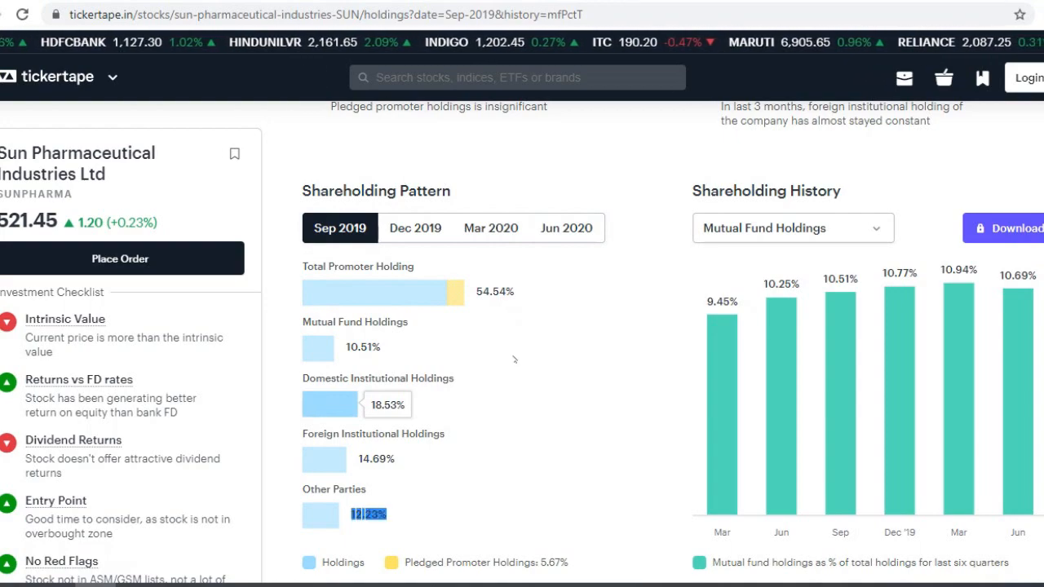
{"action": "left_click", "coordinate": [566, 227]}
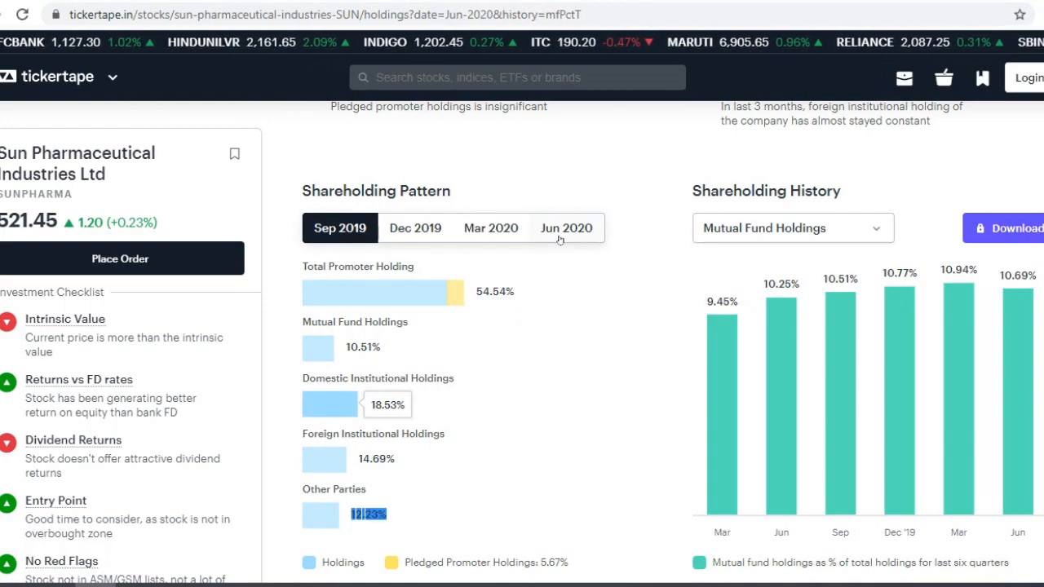
{"action": "left_click", "coordinate": [566, 228]}
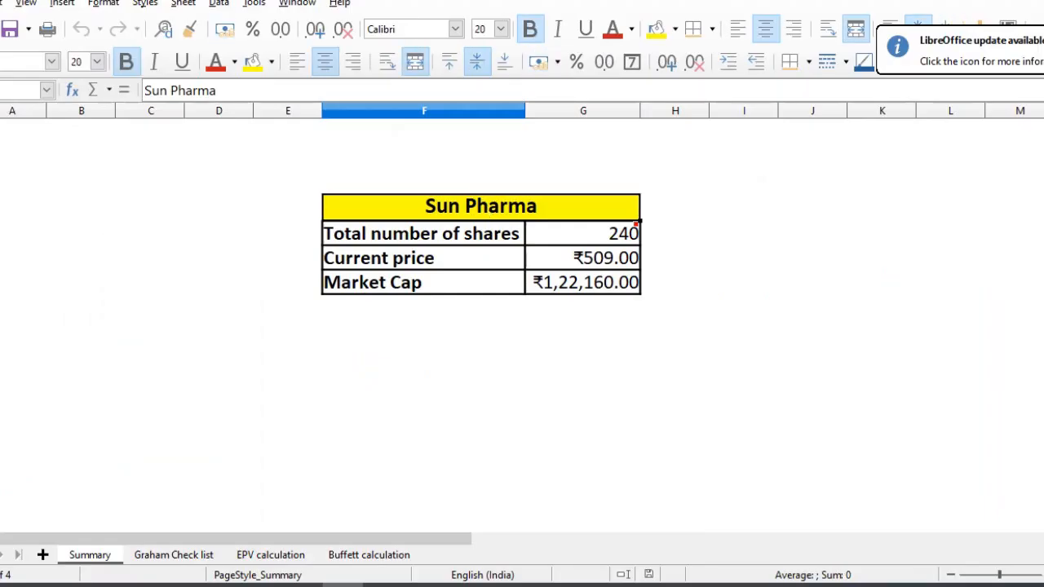
{"action": "left_click", "coordinate": [6, 233]}
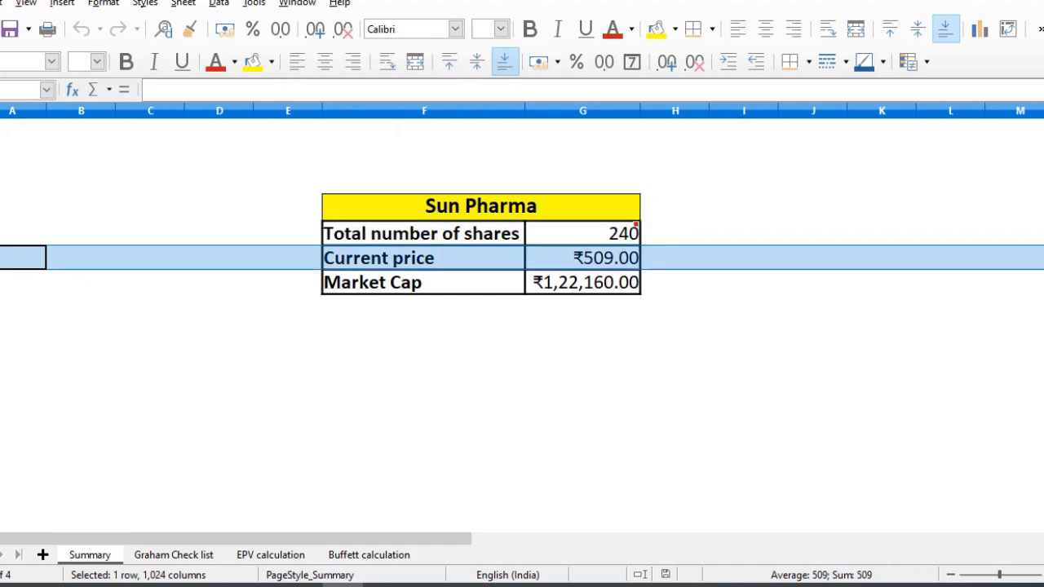
{"action": "left_click", "coordinate": [372, 282]}
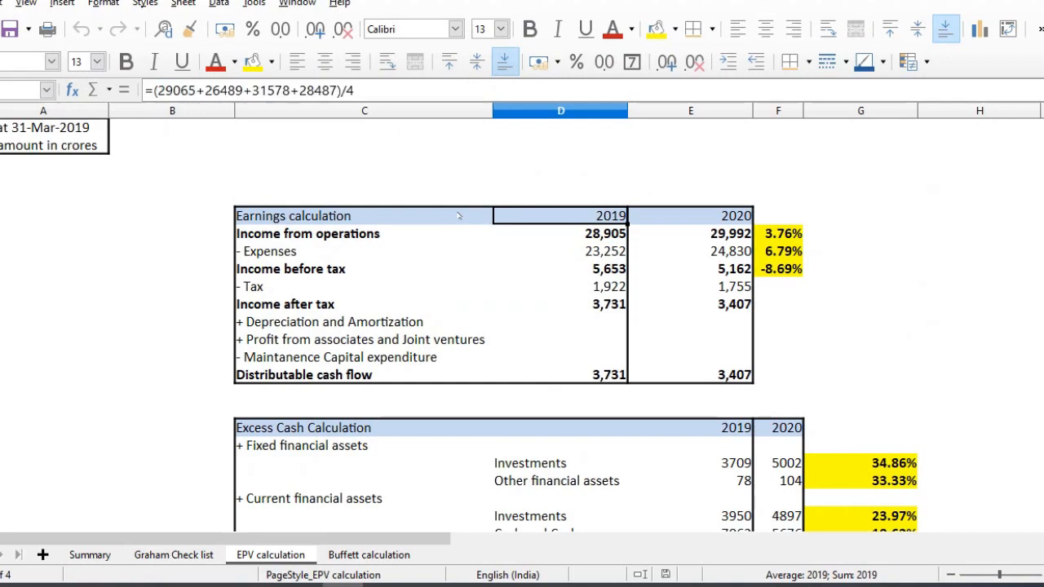
{"action": "left_click", "coordinate": [560, 233]}
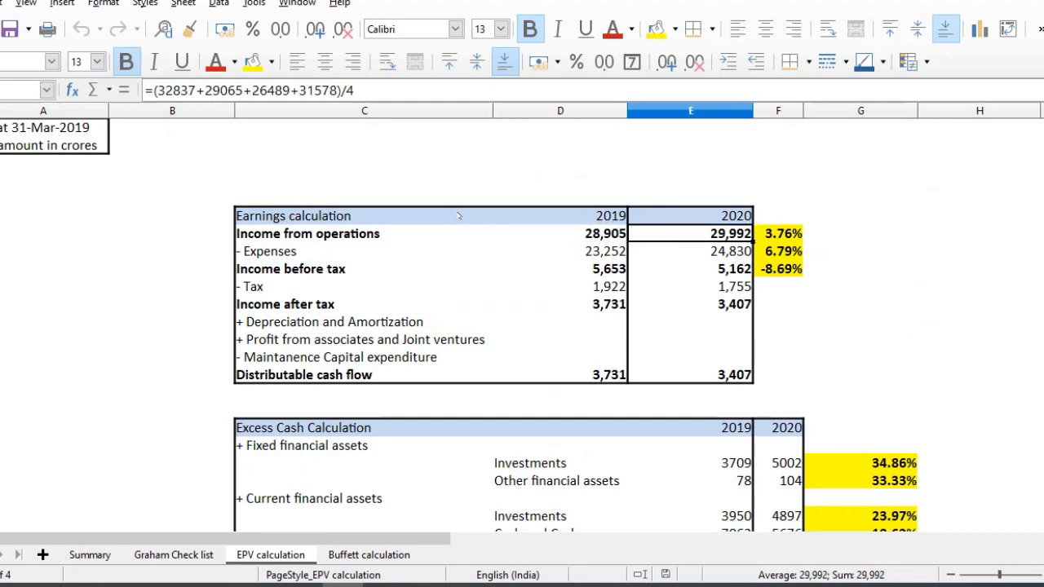
{"action": "left_click", "coordinate": [782, 233]}
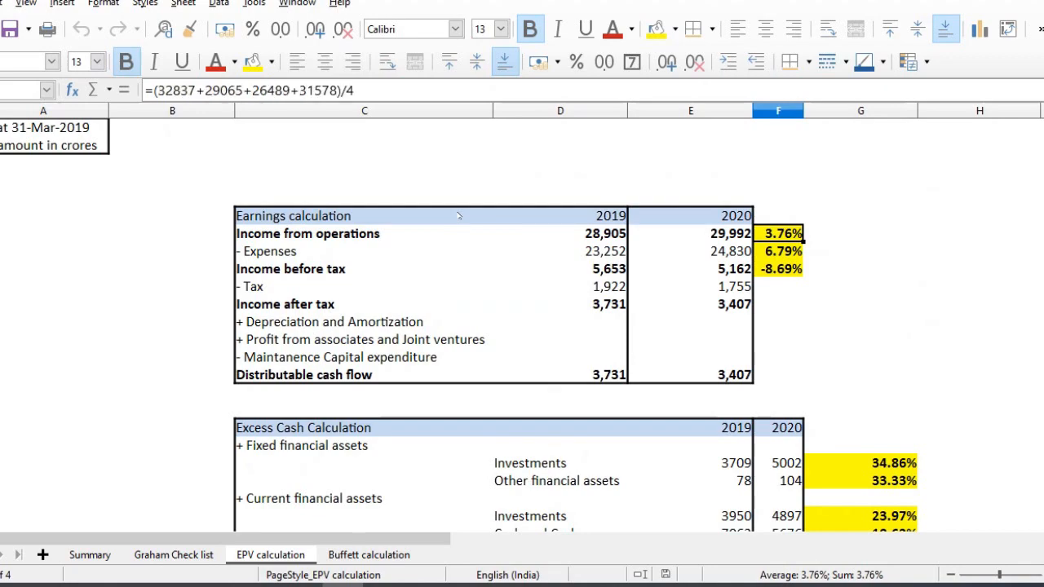
{"action": "left_click", "coordinate": [560, 251]}
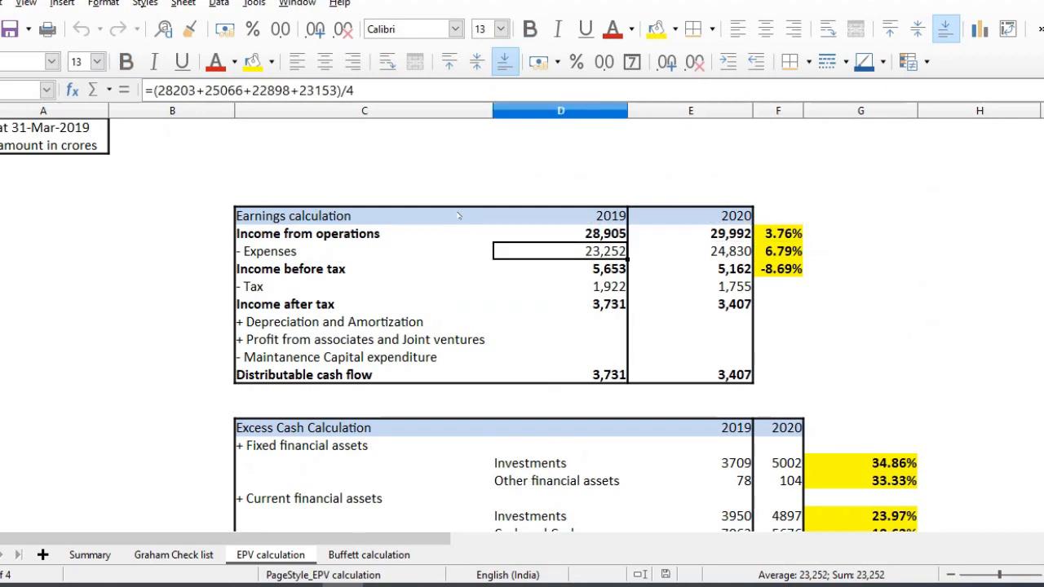
{"action": "left_click", "coordinate": [780, 251]}
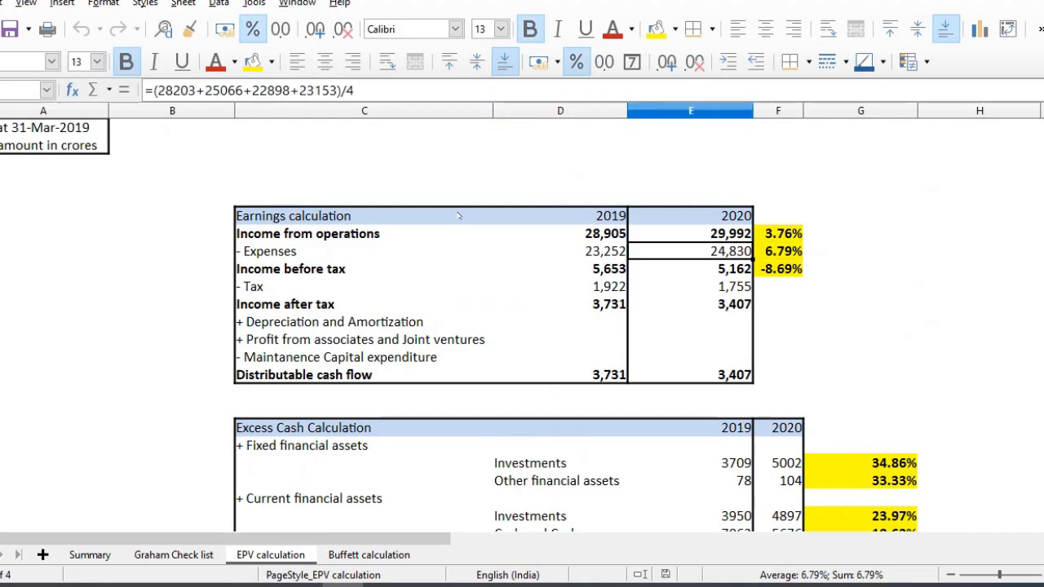
{"action": "left_click", "coordinate": [560, 251]}
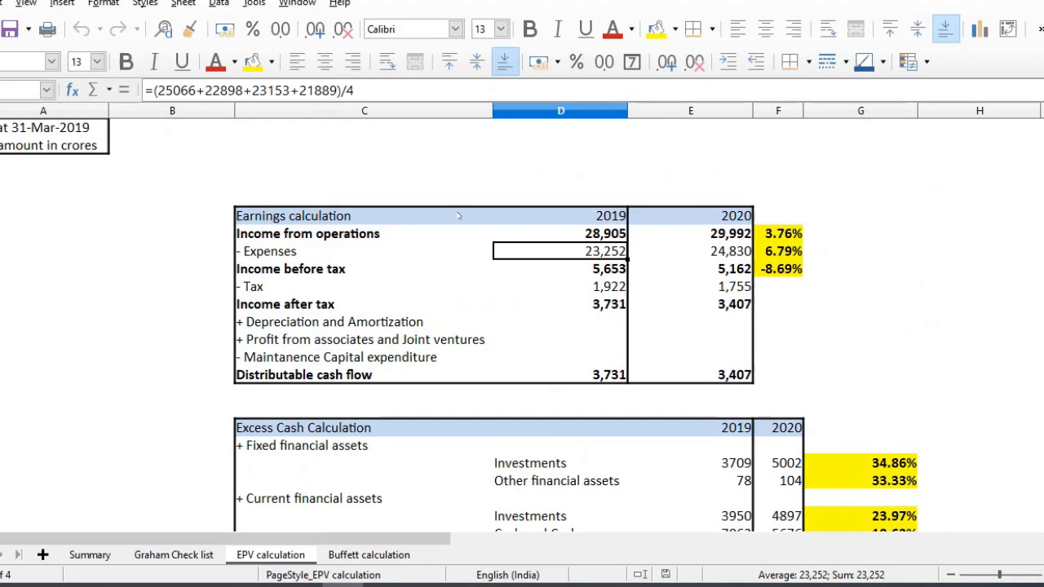
{"action": "left_click", "coordinate": [560, 268]}
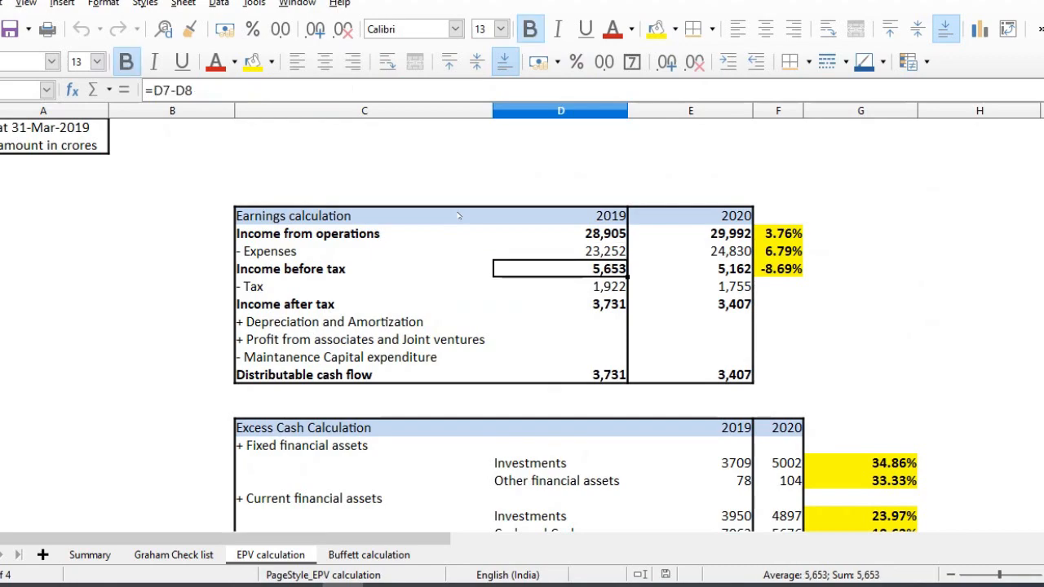
{"action": "left_click", "coordinate": [690, 268]}
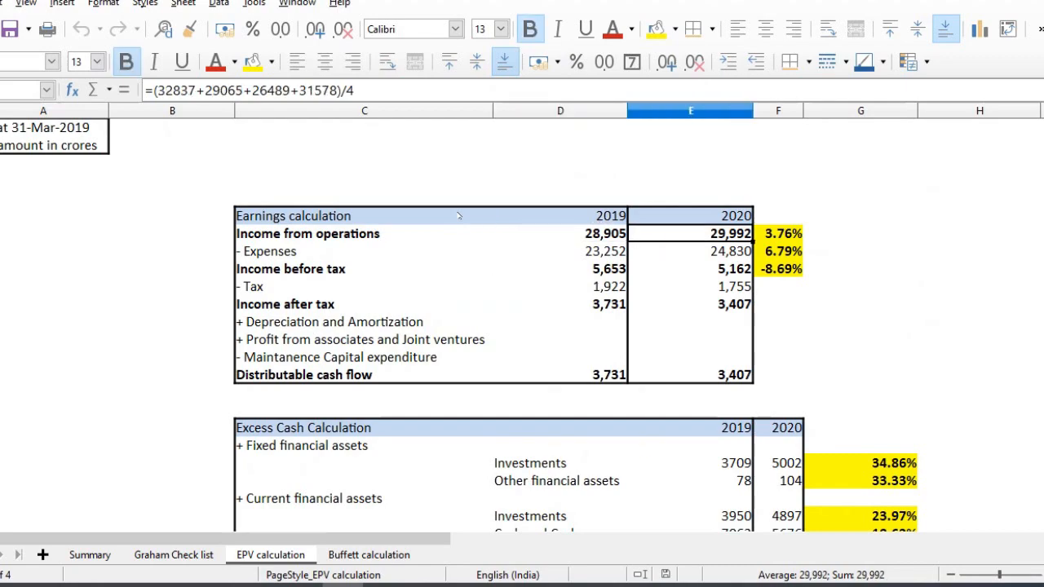
{"action": "mouse_move", "coordinate": [458, 215]}
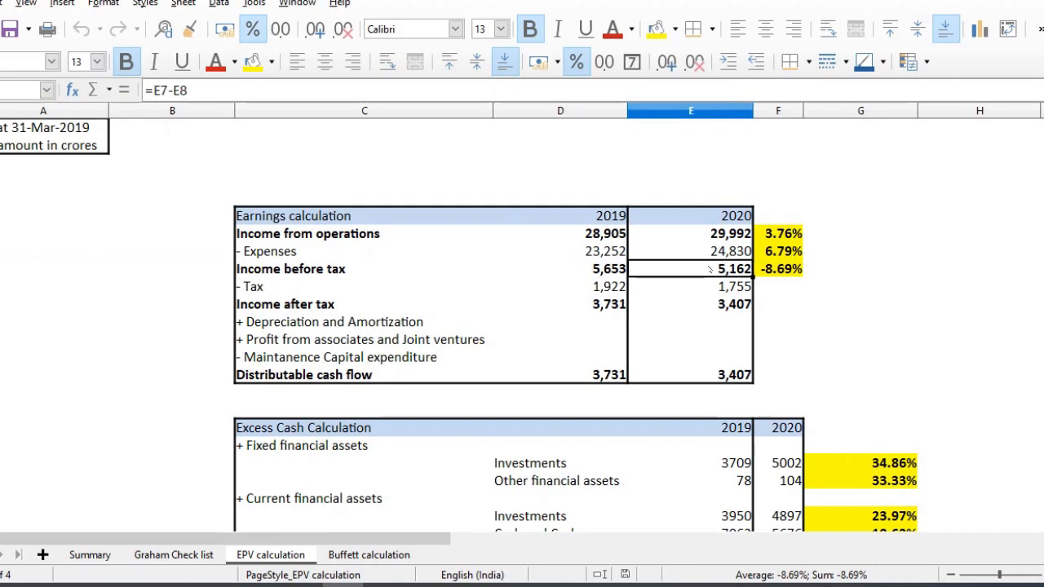
{"action": "left_click", "coordinate": [560, 268]}
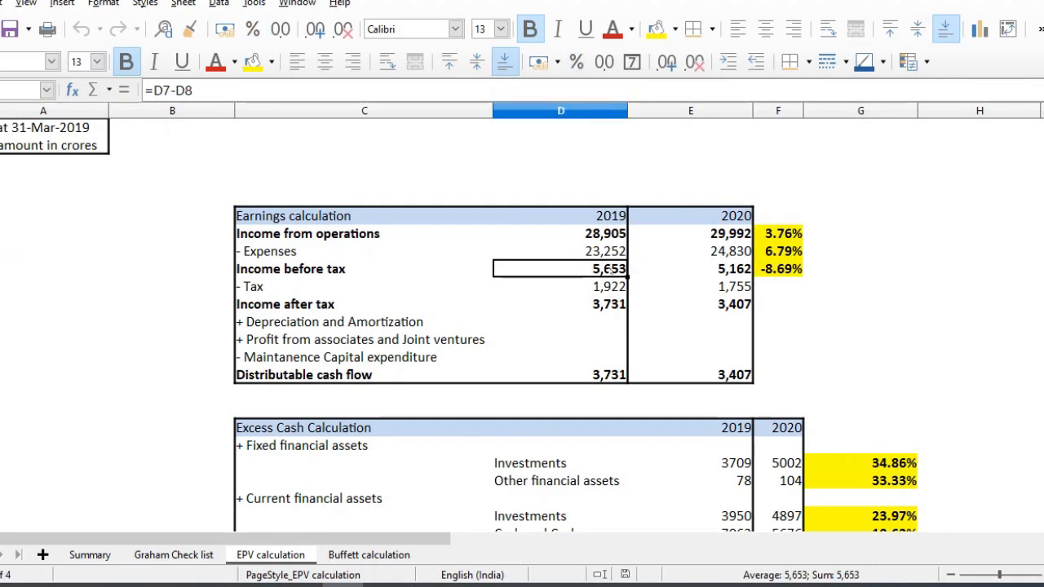
{"action": "left_click", "coordinate": [560, 304]}
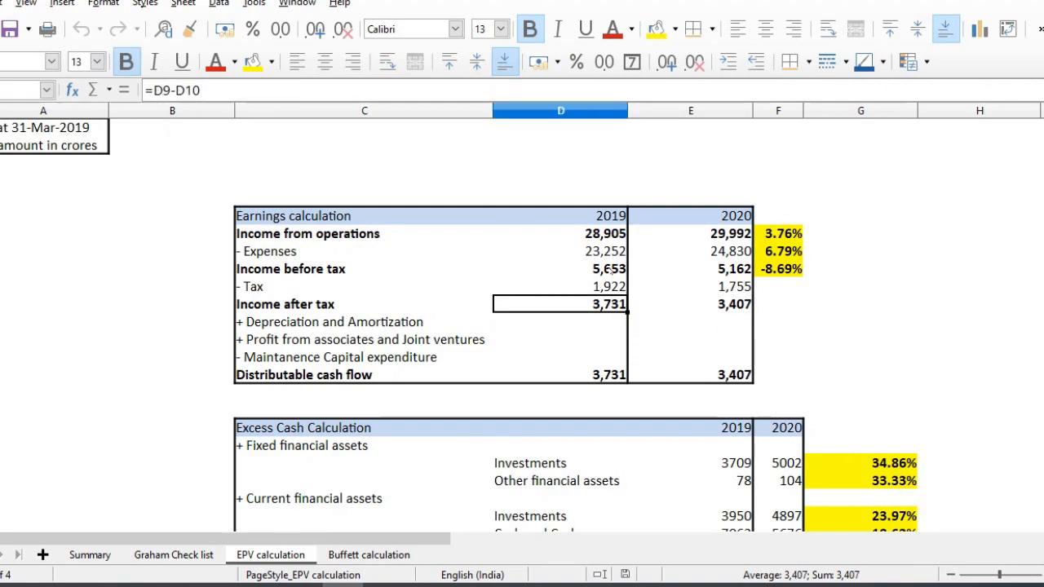
{"action": "left_click", "coordinate": [561, 374]}
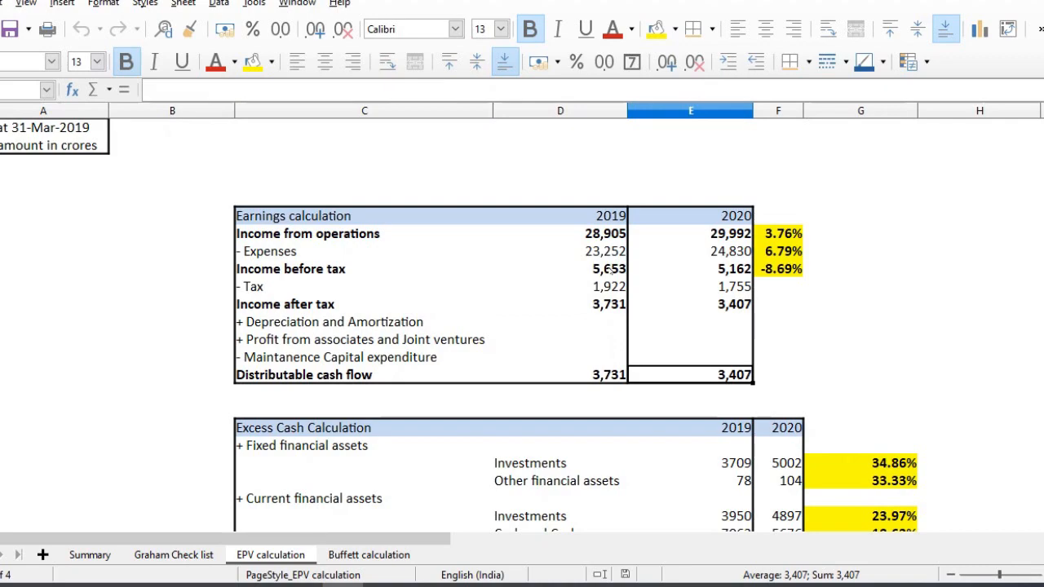
{"action": "left_click", "coordinate": [690, 462]}
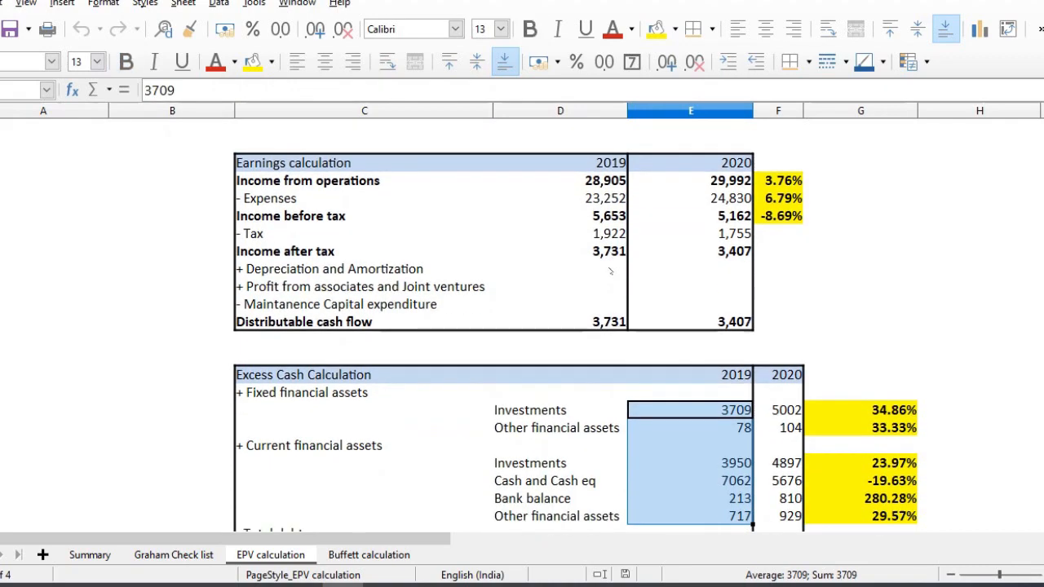
{"action": "scroll", "scroll_direction": "down", "scroll_amount": 3}
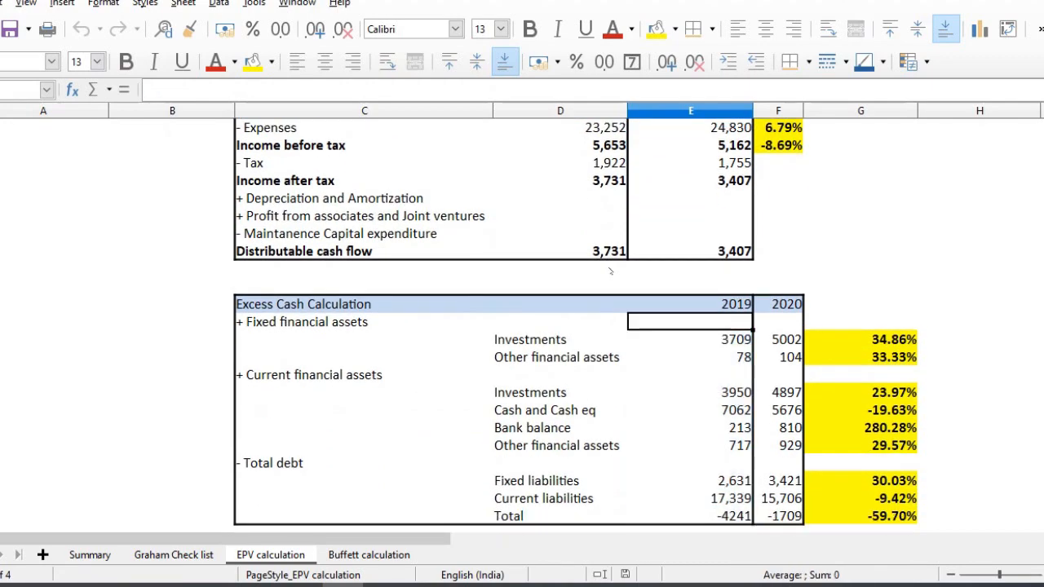
{"action": "left_click", "coordinate": [689, 498]}
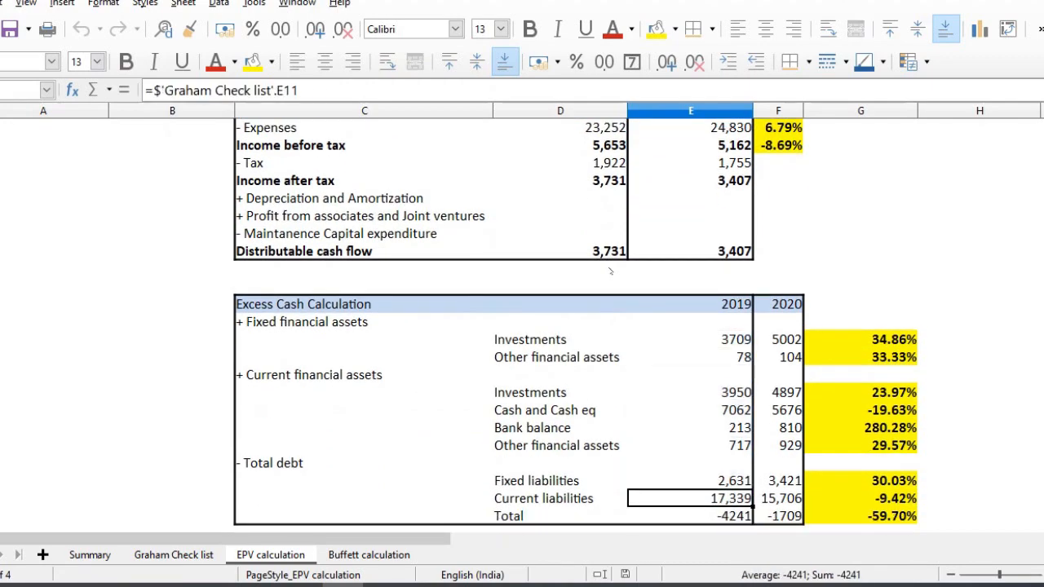
{"action": "left_click", "coordinate": [691, 339]}
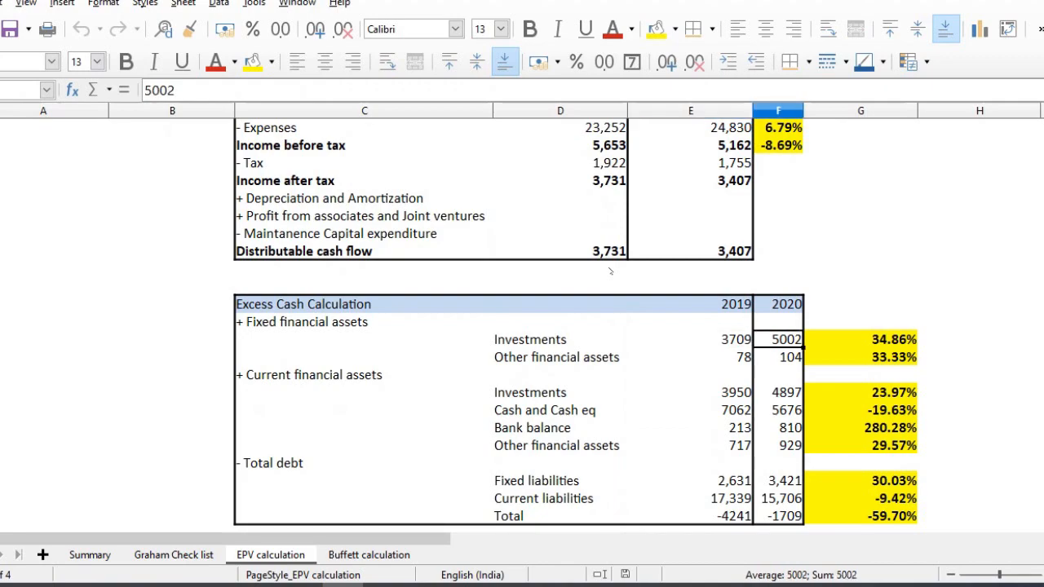
{"action": "left_click", "coordinate": [860, 339]}
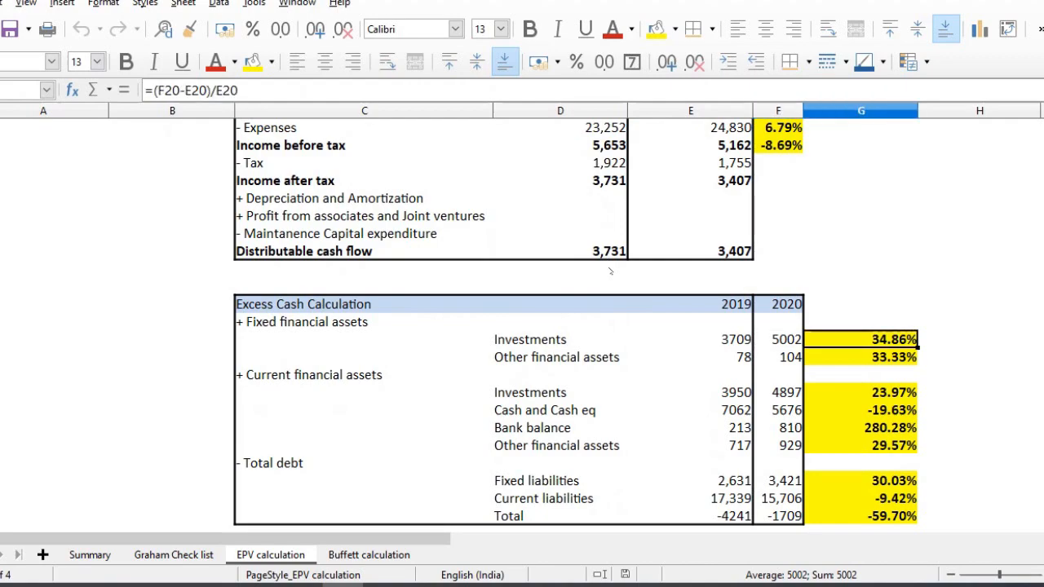
{"action": "left_click", "coordinate": [690, 358]}
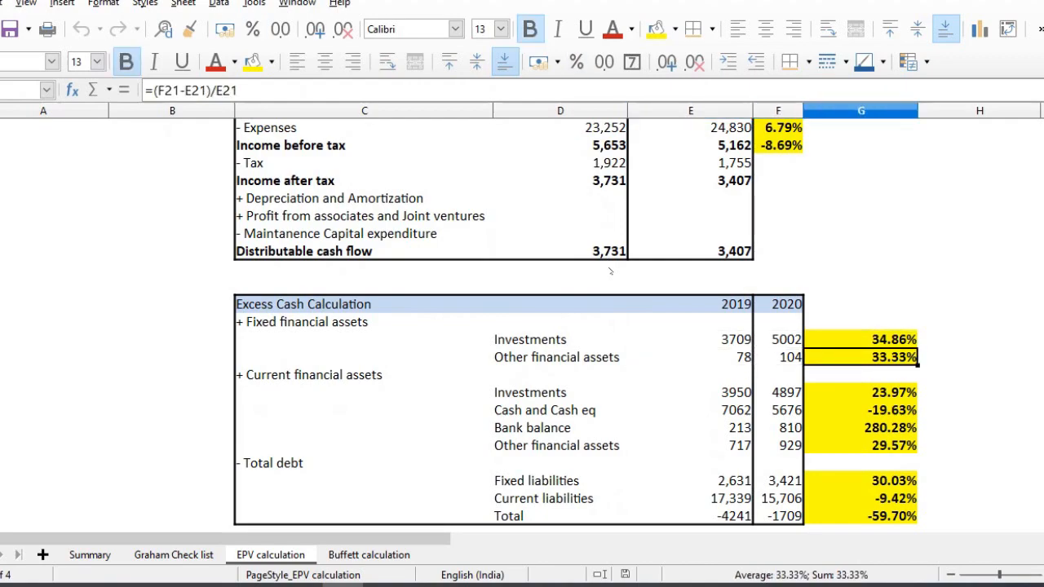
{"action": "left_click", "coordinate": [786, 392]}
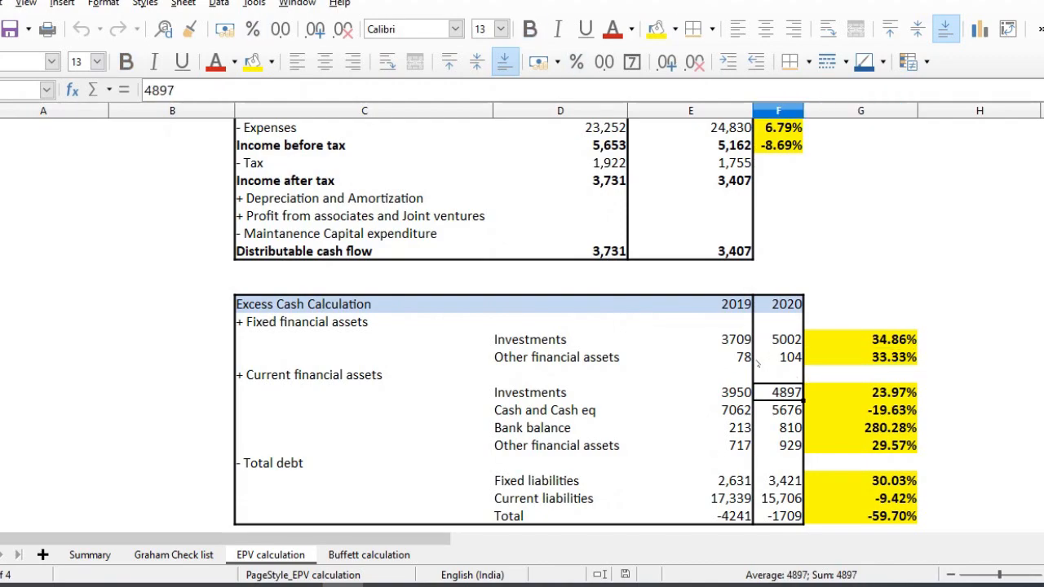
{"action": "left_click", "coordinate": [789, 357]}
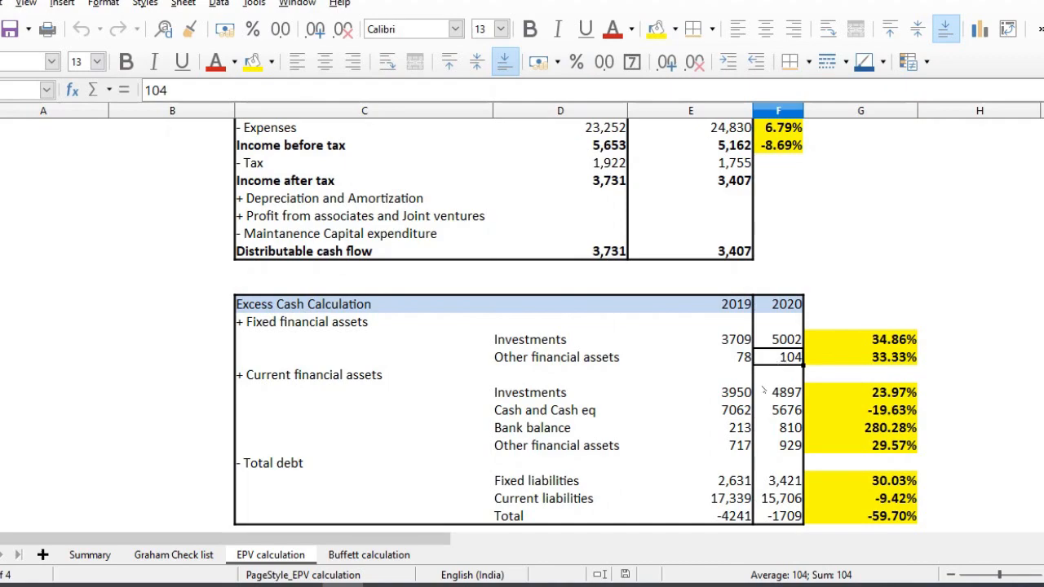
{"action": "left_click", "coordinate": [691, 392]}
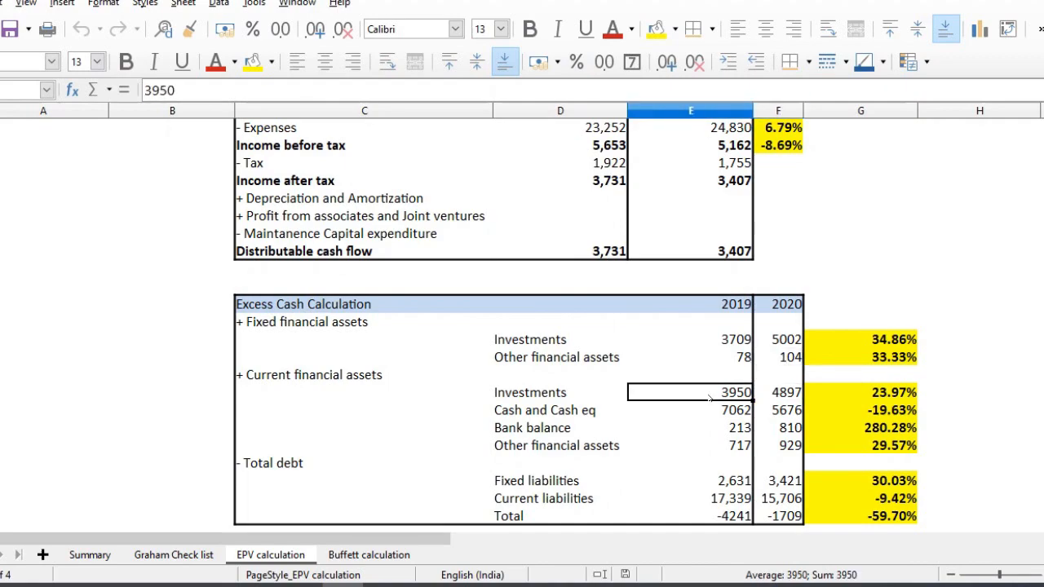
{"action": "left_click", "coordinate": [786, 393]}
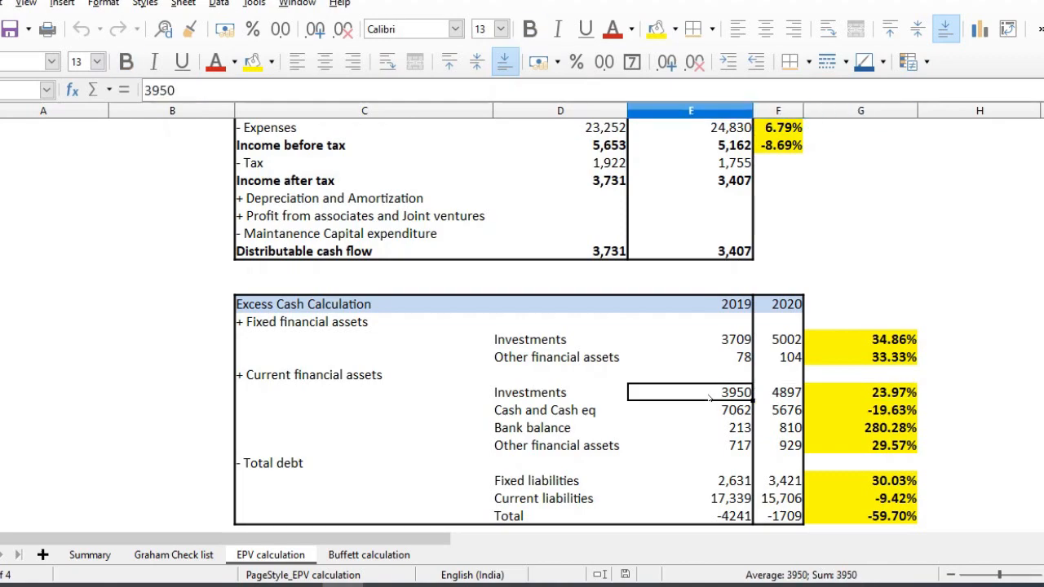
{"action": "left_click", "coordinate": [689, 409]}
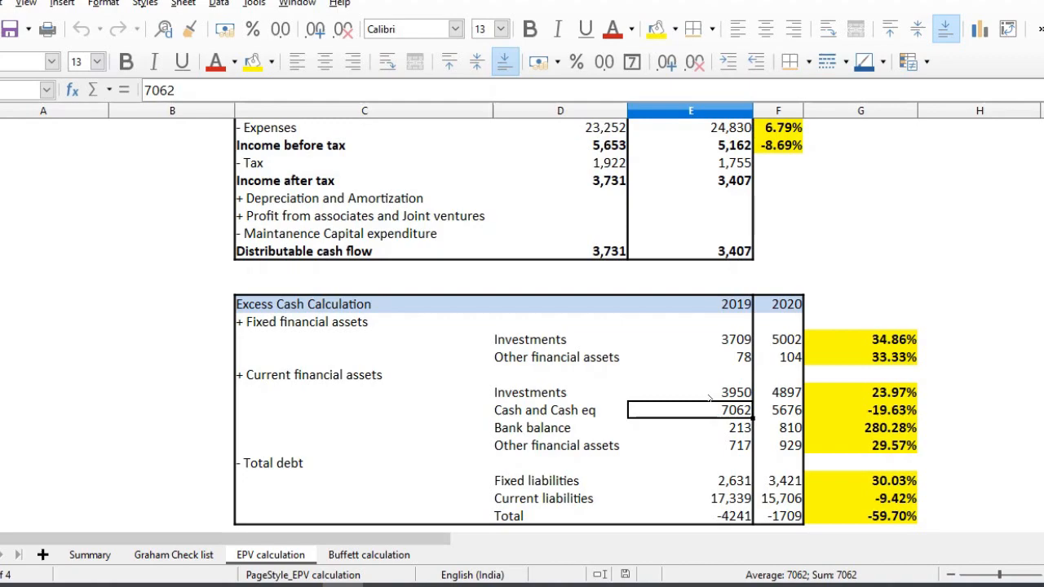
{"action": "left_click", "coordinate": [785, 410]}
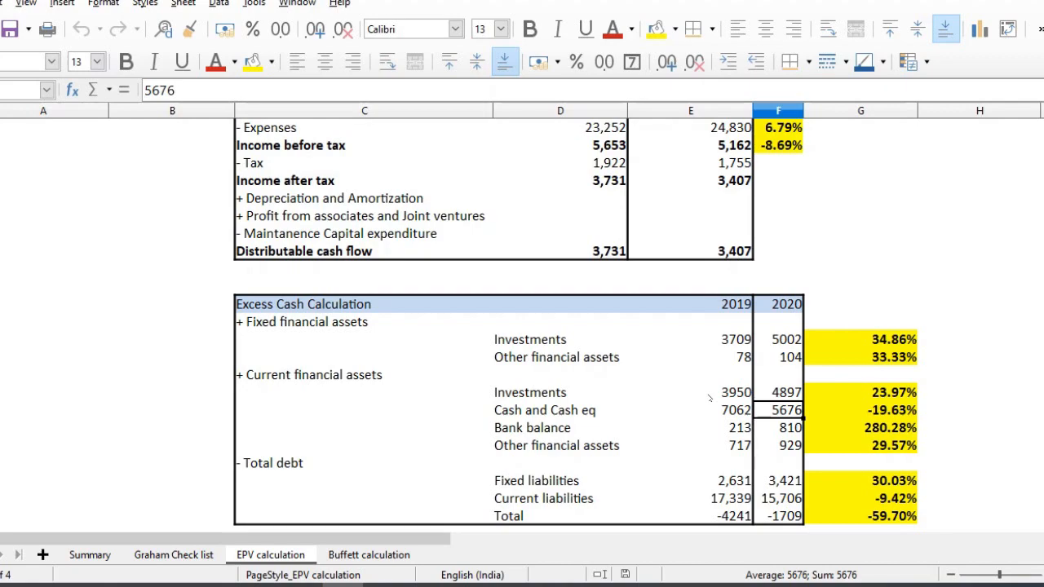
{"action": "left_click", "coordinate": [778, 427]}
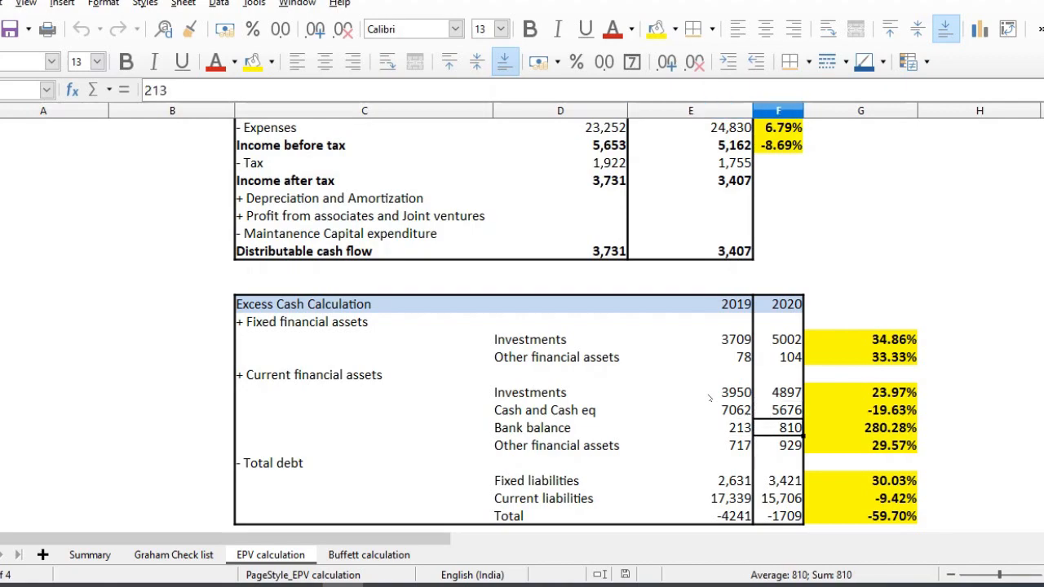
{"action": "left_click", "coordinate": [789, 427]}
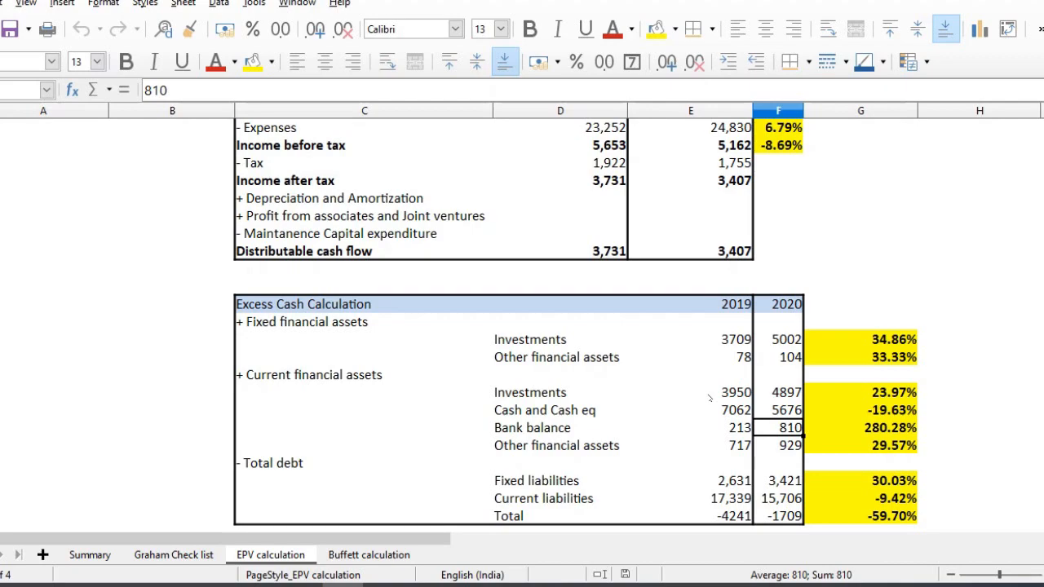
{"action": "left_click", "coordinate": [690, 445]}
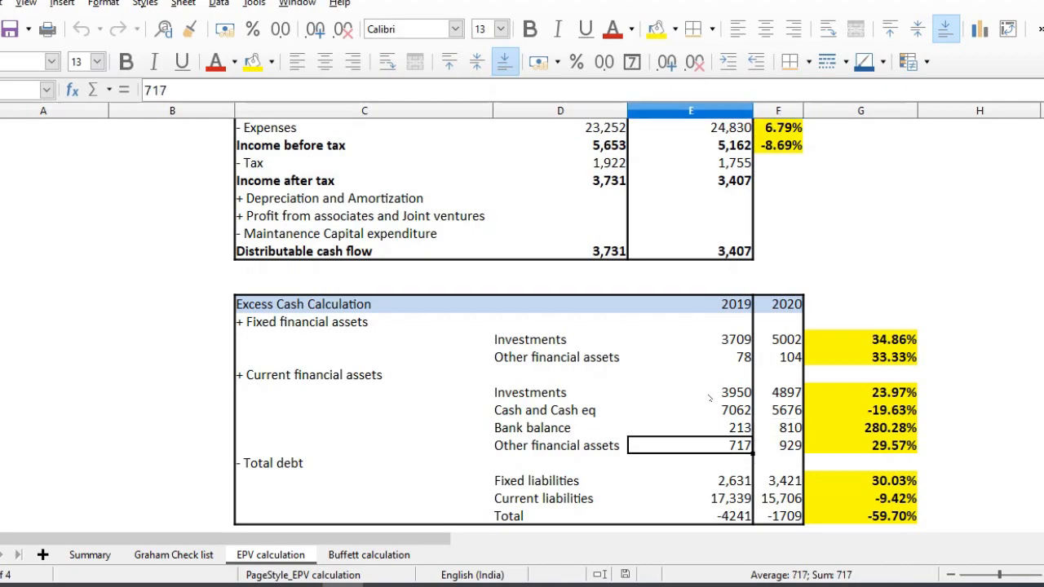
{"action": "left_click", "coordinate": [790, 446]}
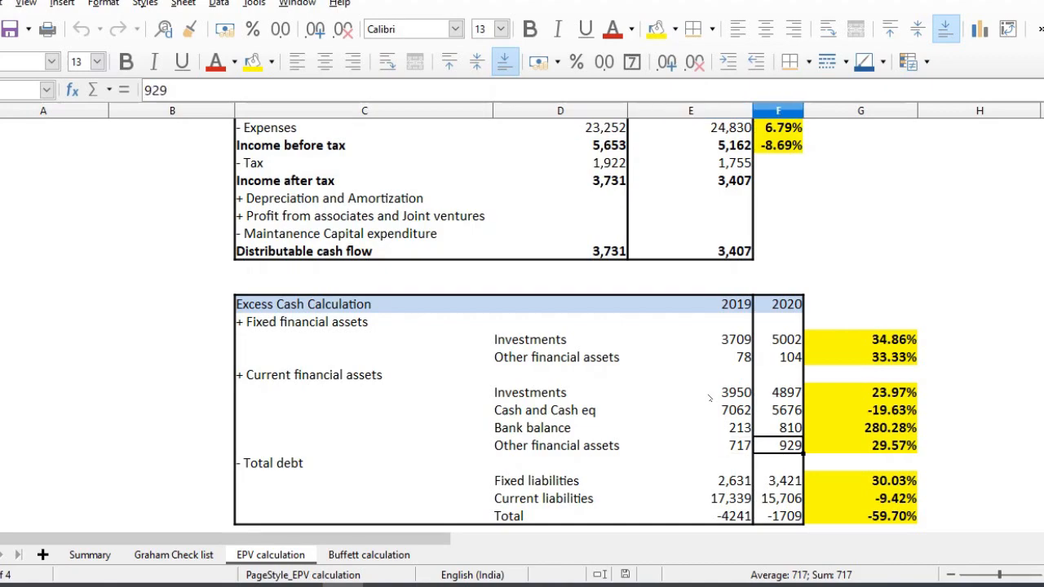
{"action": "left_click", "coordinate": [861, 445]}
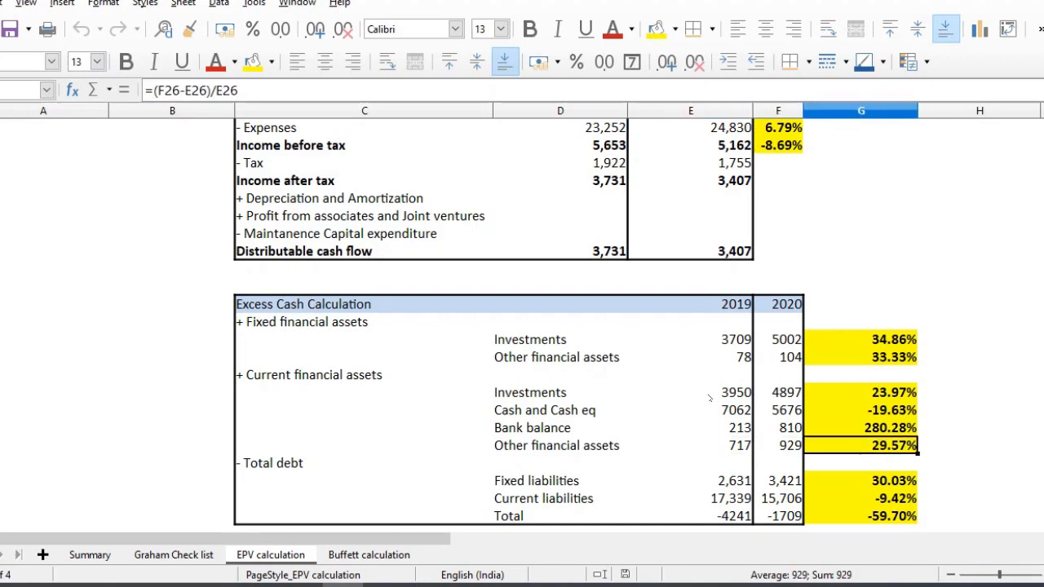
{"action": "left_click", "coordinate": [689, 480]}
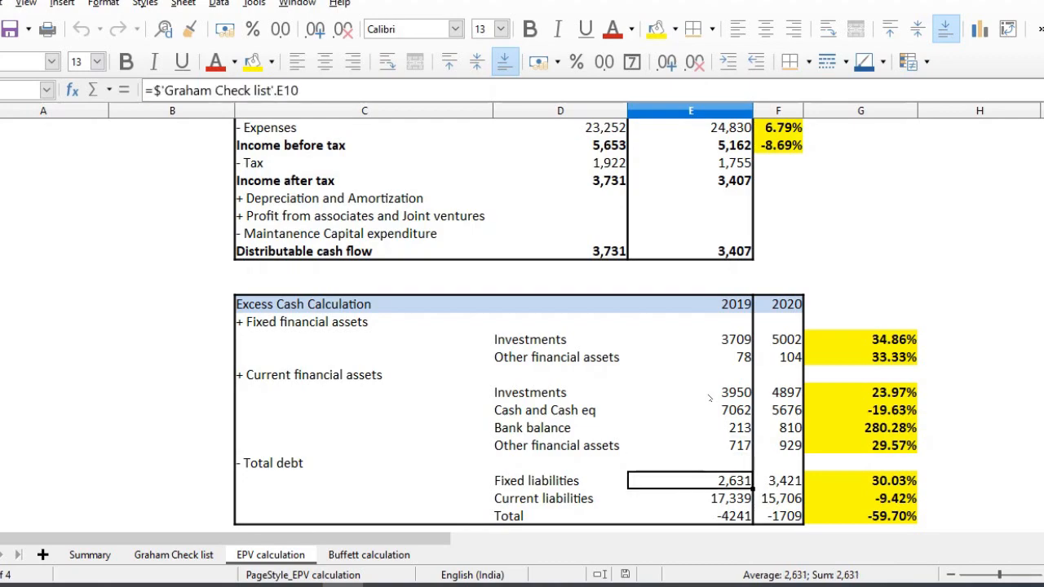
{"action": "left_click", "coordinate": [777, 480]}
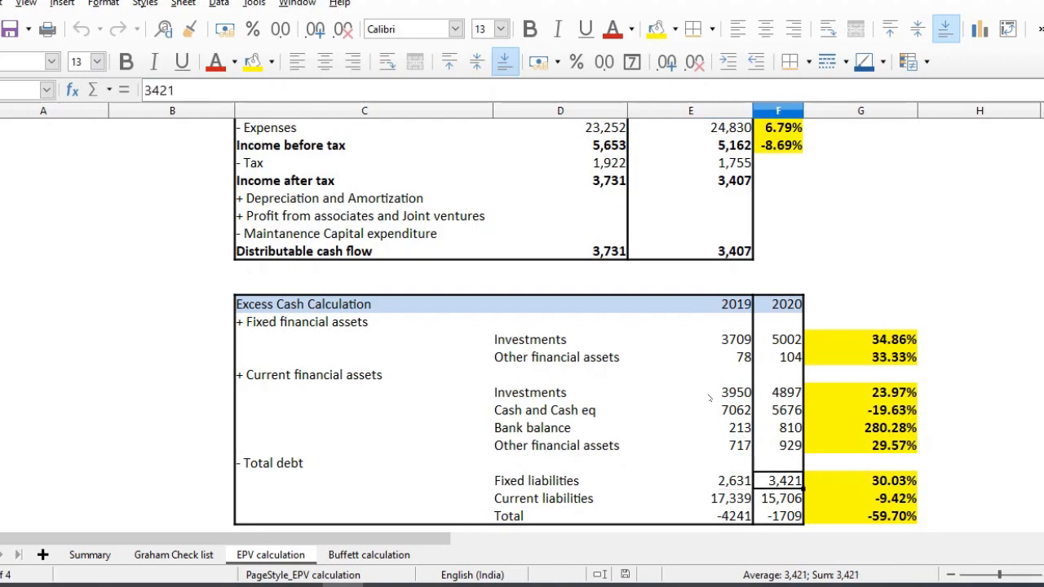
{"action": "left_click", "coordinate": [778, 499]}
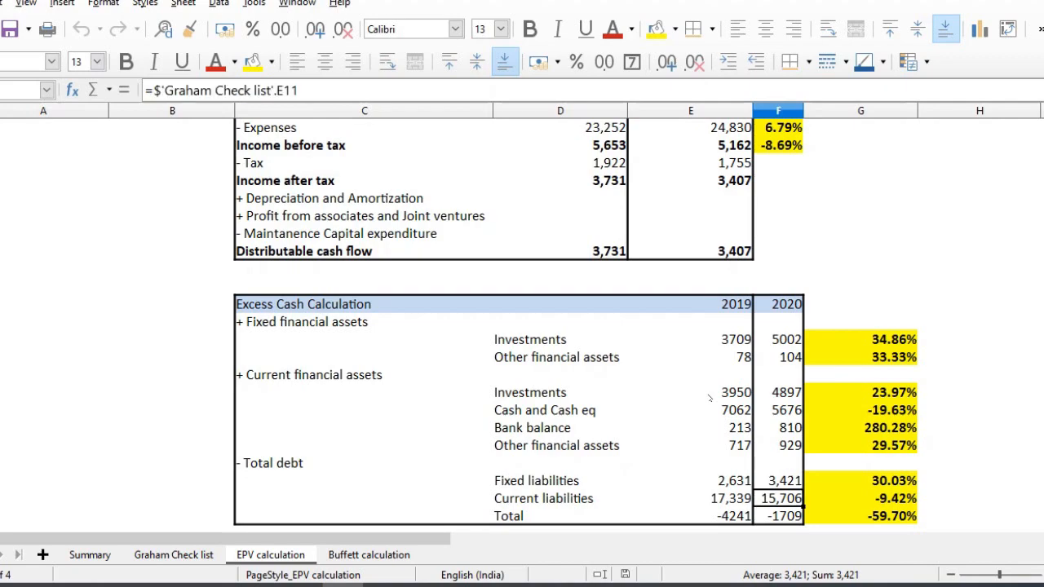
{"action": "left_click", "coordinate": [781, 498]}
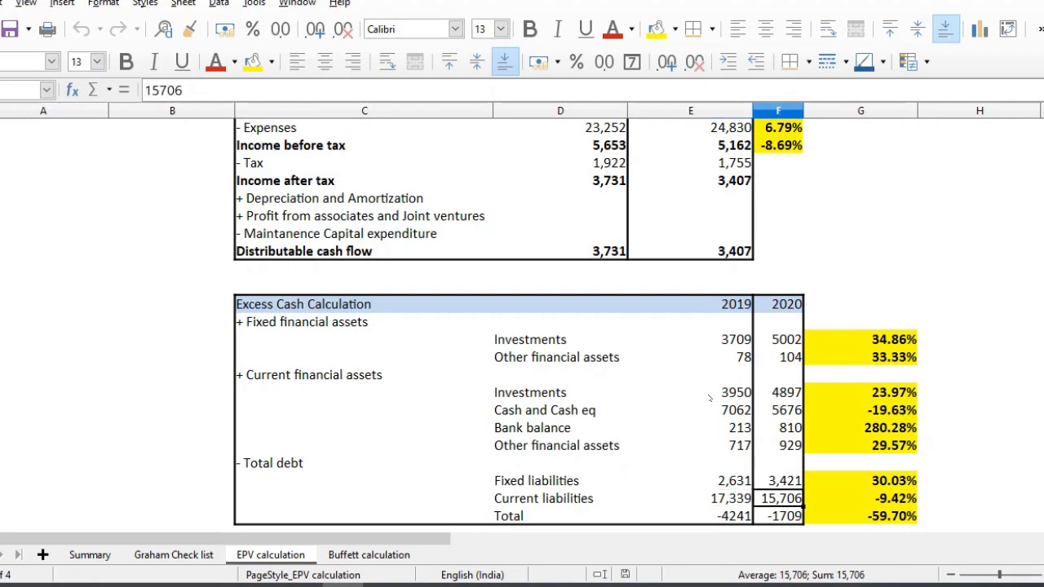
{"action": "left_click", "coordinate": [690, 480]}
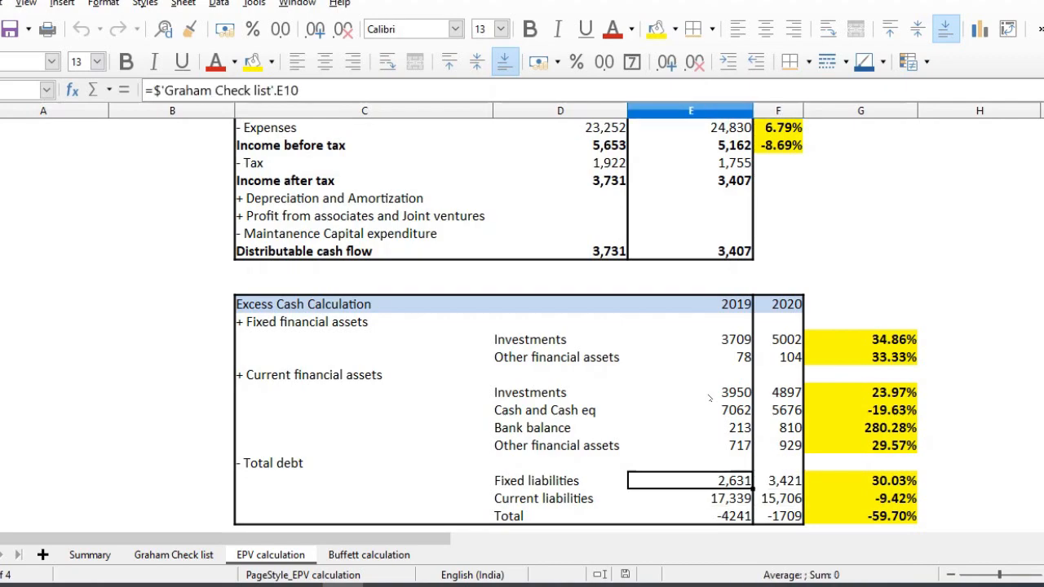
{"action": "left_click", "coordinate": [690, 392]}
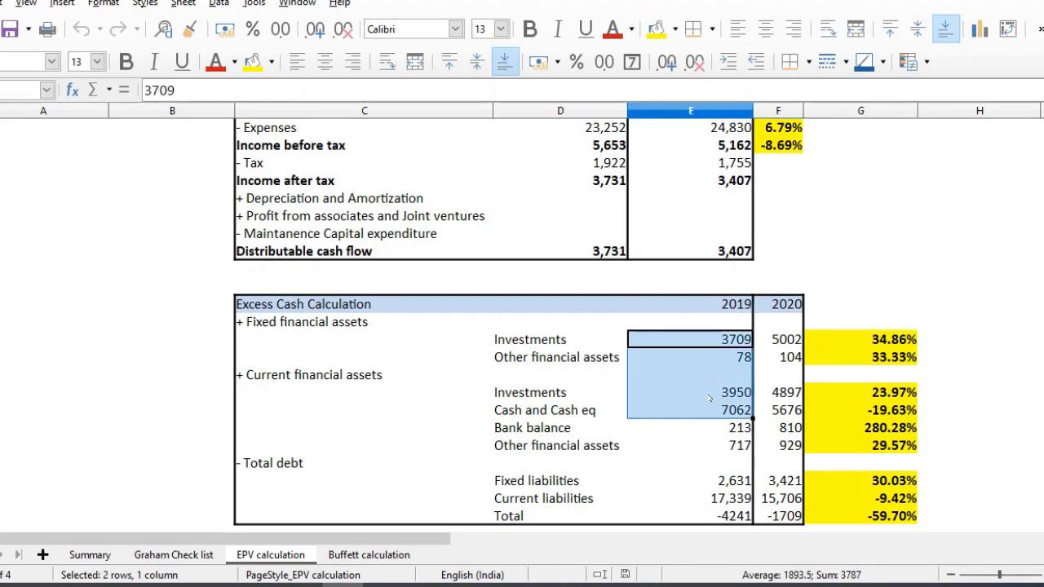
{"action": "left_click", "coordinate": [785, 340]}
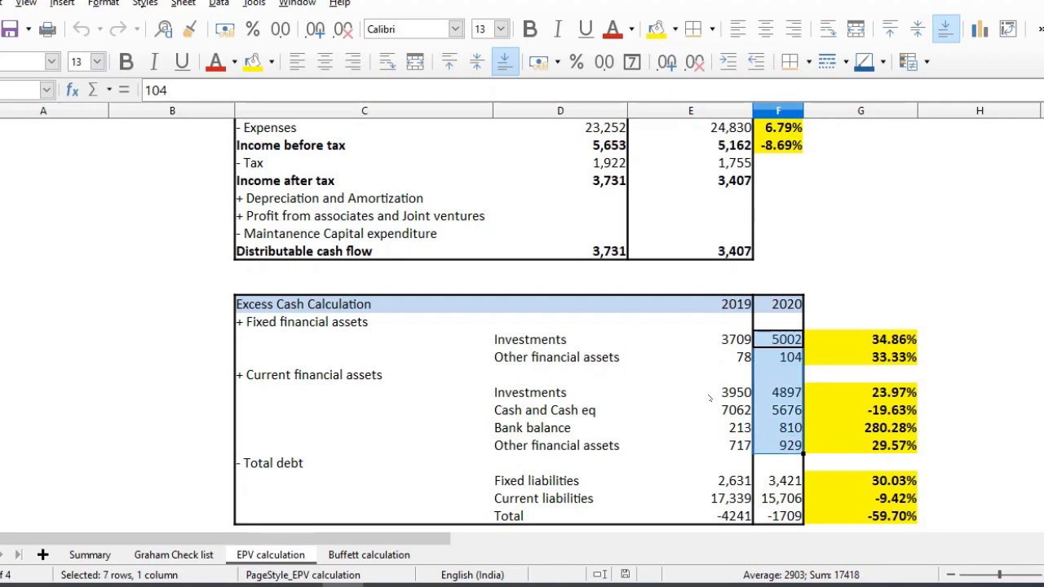
{"action": "left_click", "coordinate": [689, 480]}
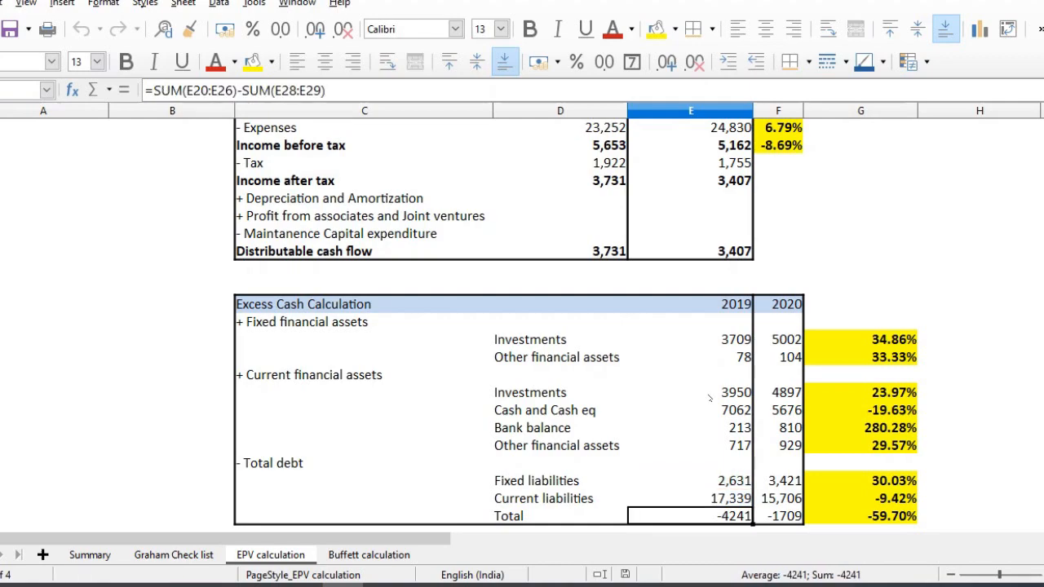
{"action": "mouse_move", "coordinate": [700, 380]}
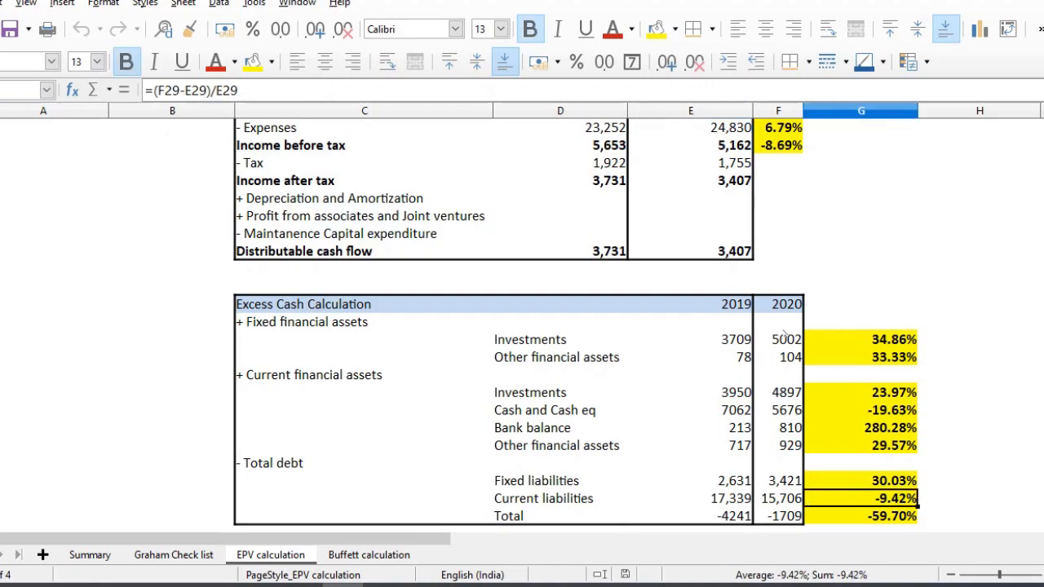
{"action": "left_click", "coordinate": [690, 480]}
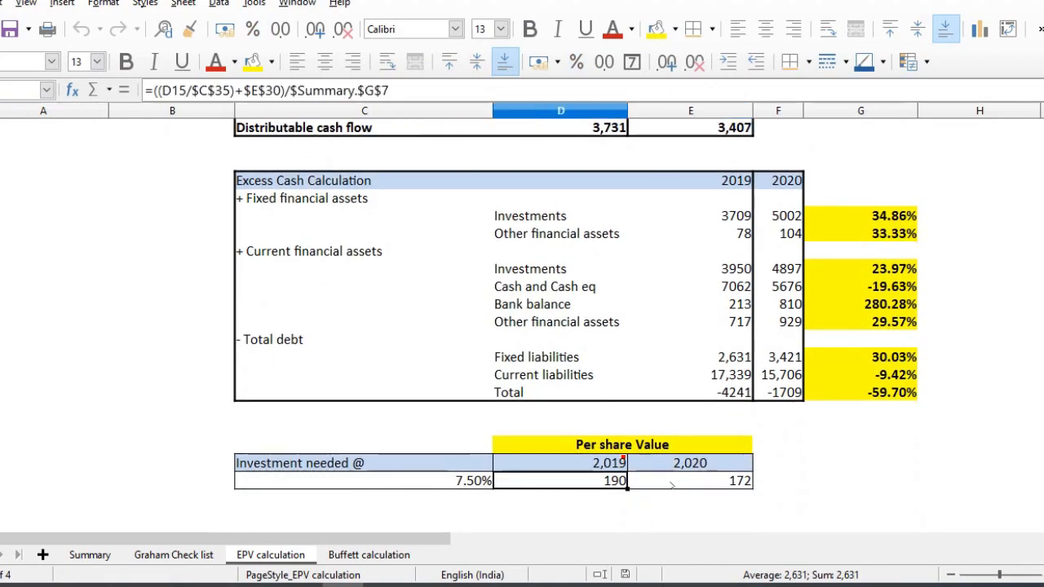
Step: Check the 2019 and 2020 per-share value formulas, then view the Buffett calculation sheet
{"action": "left_click", "coordinate": [560, 480]}
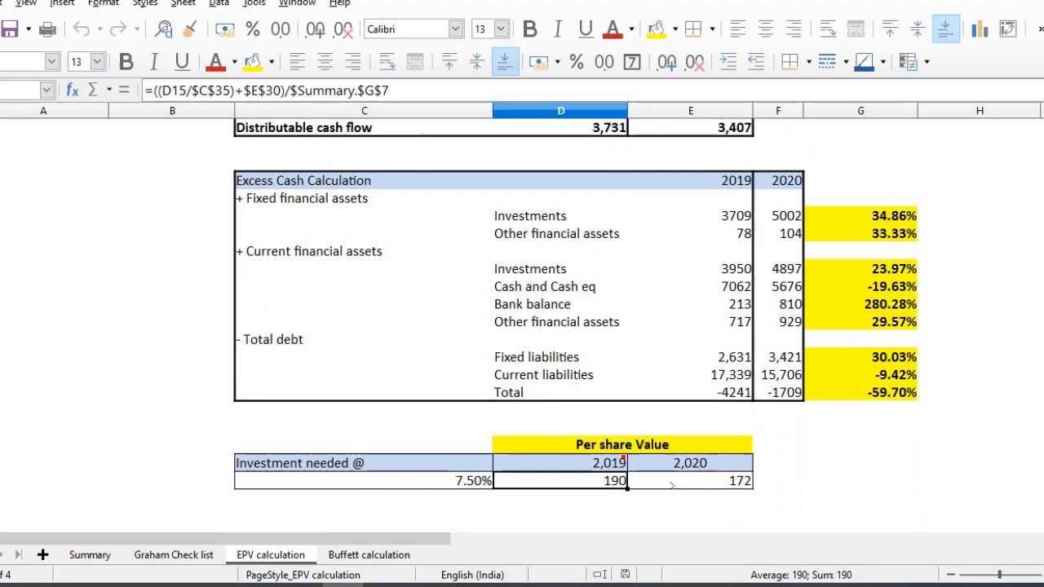
{"action": "left_click", "coordinate": [690, 480]}
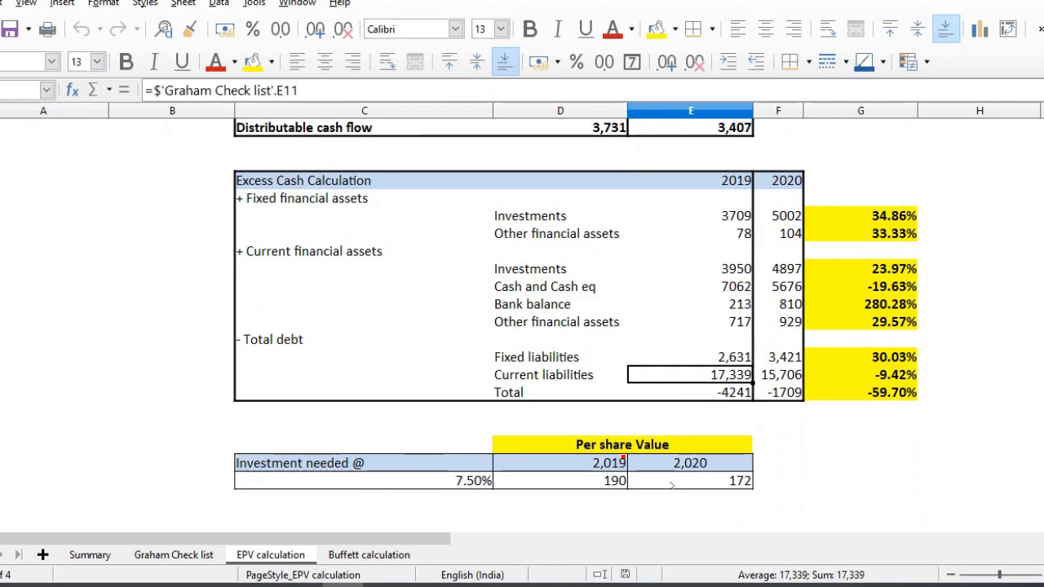
{"action": "left_click", "coordinate": [690, 480]}
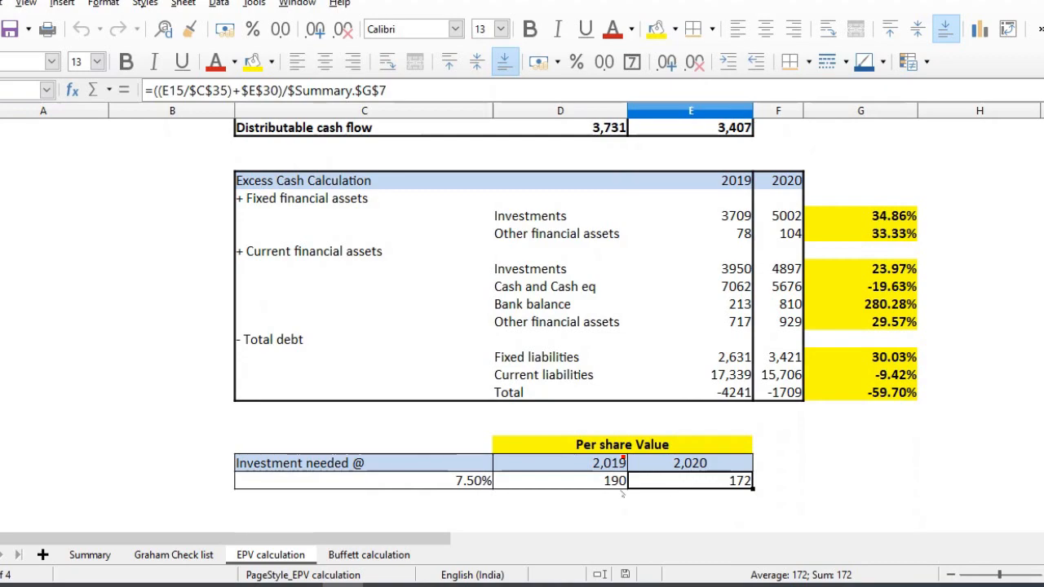
{"action": "left_click", "coordinate": [369, 554]}
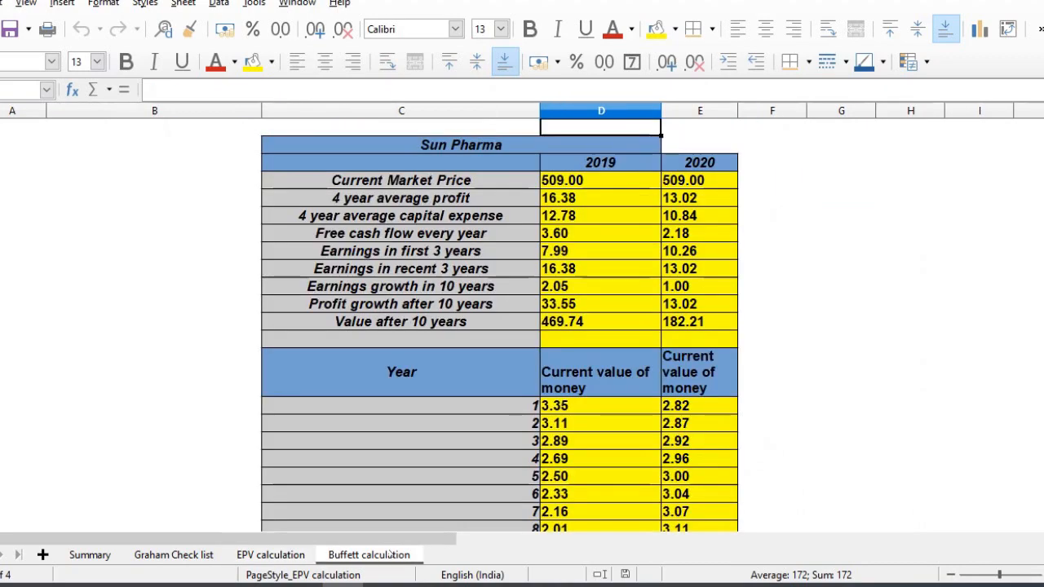
{"action": "left_click", "coordinate": [600, 198]}
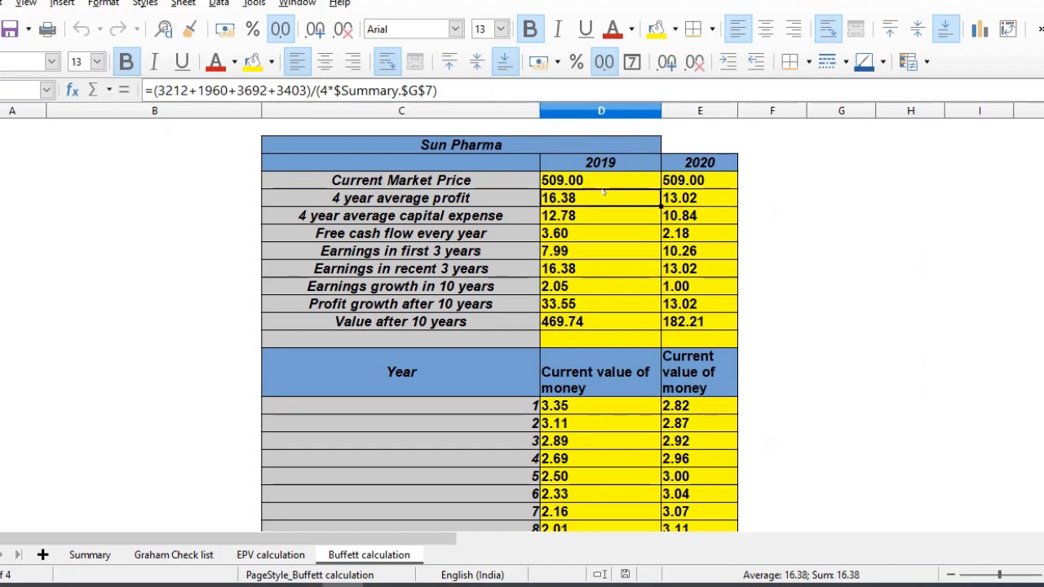
{"action": "left_click", "coordinate": [601, 215]}
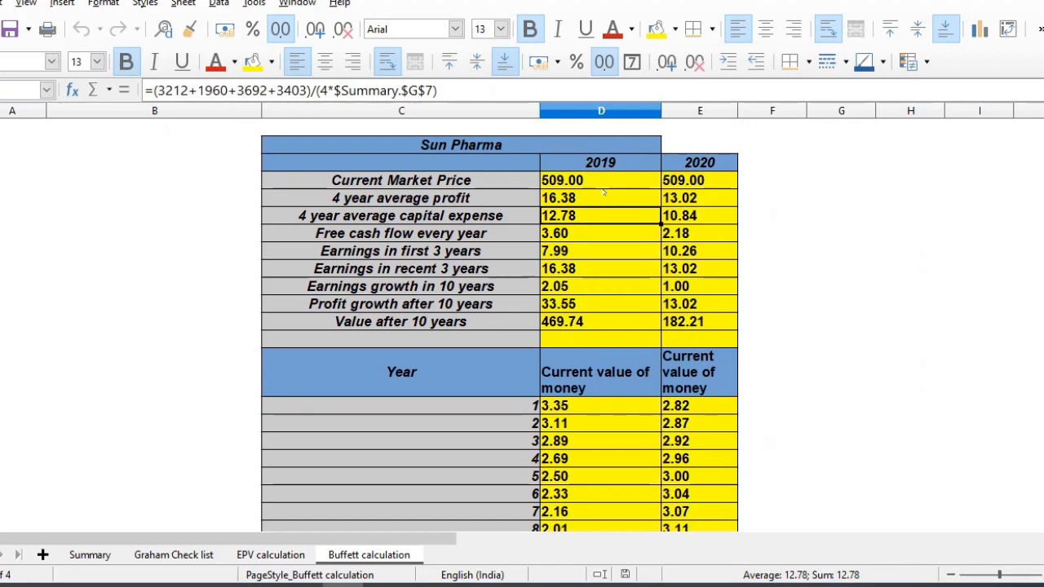
{"action": "left_click", "coordinate": [699, 198]}
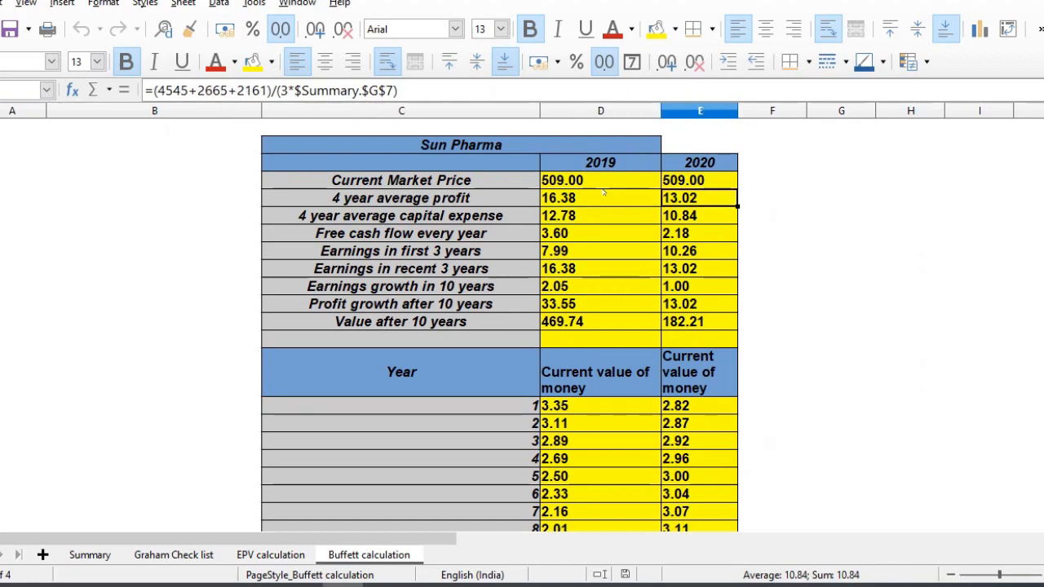
{"action": "left_click", "coordinate": [601, 215]}
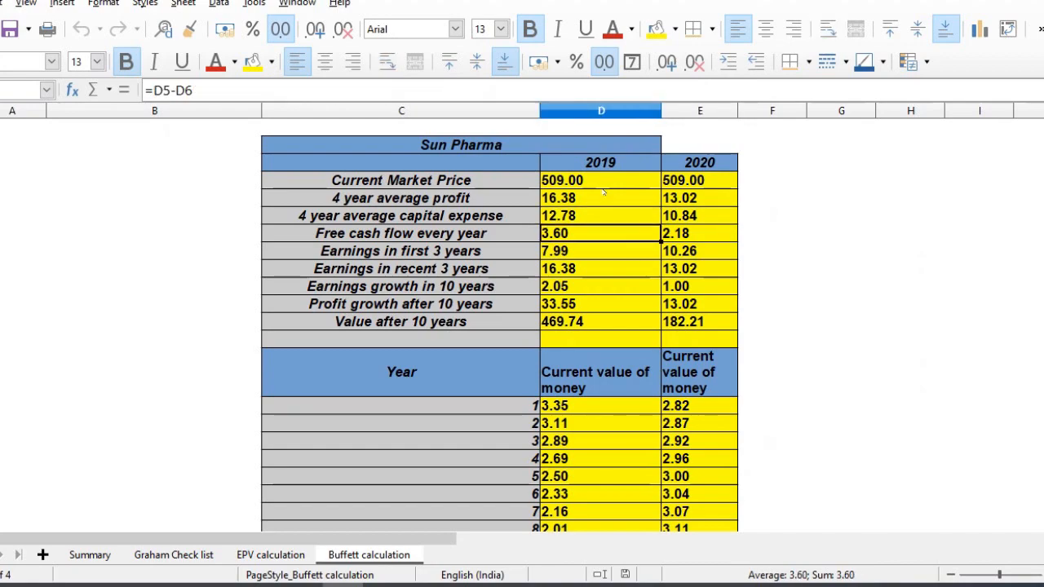
{"action": "left_click", "coordinate": [699, 233]}
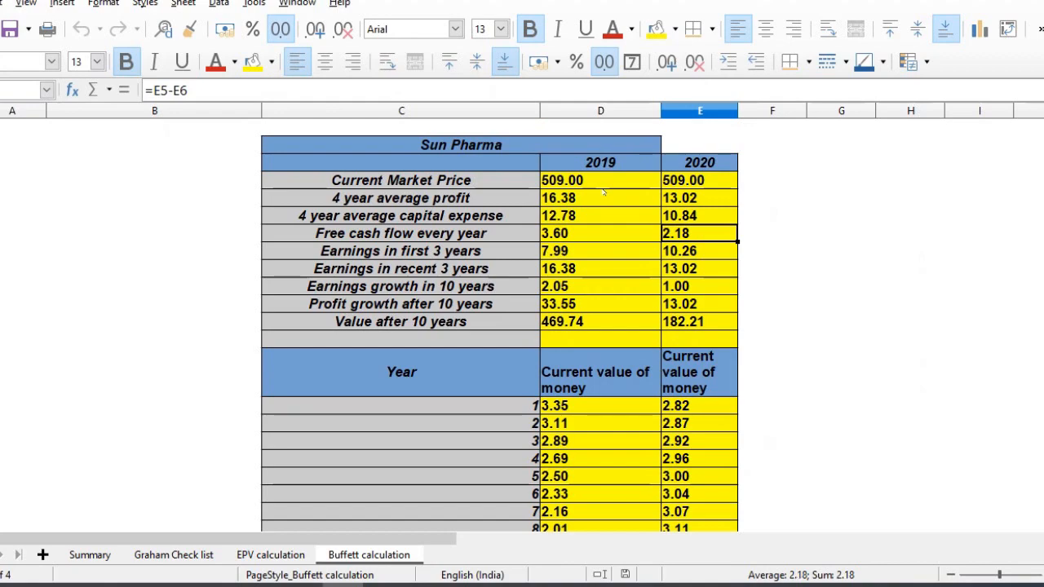
{"action": "left_click", "coordinate": [600, 250]}
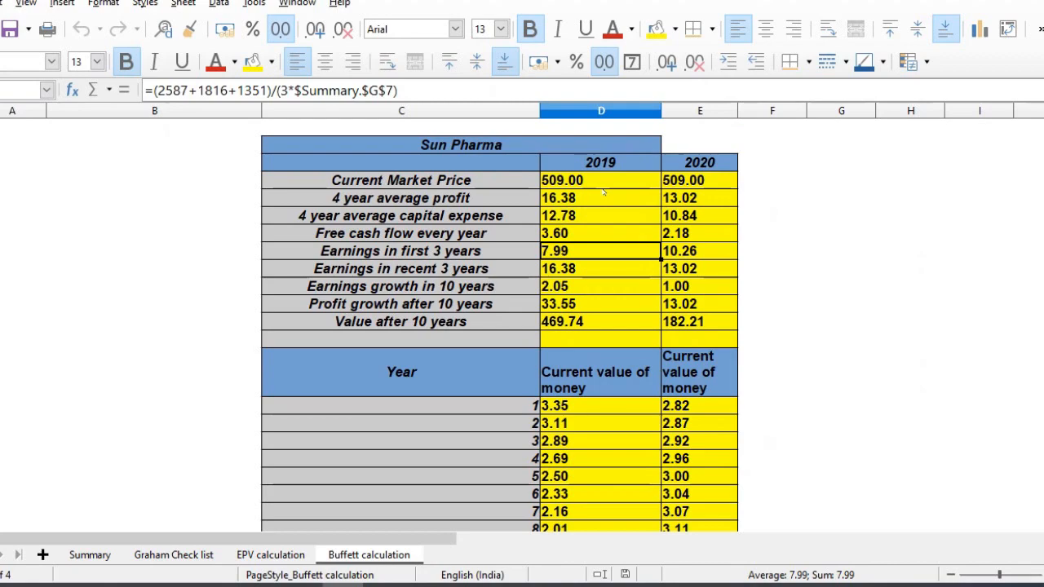
{"action": "left_click", "coordinate": [699, 250]}
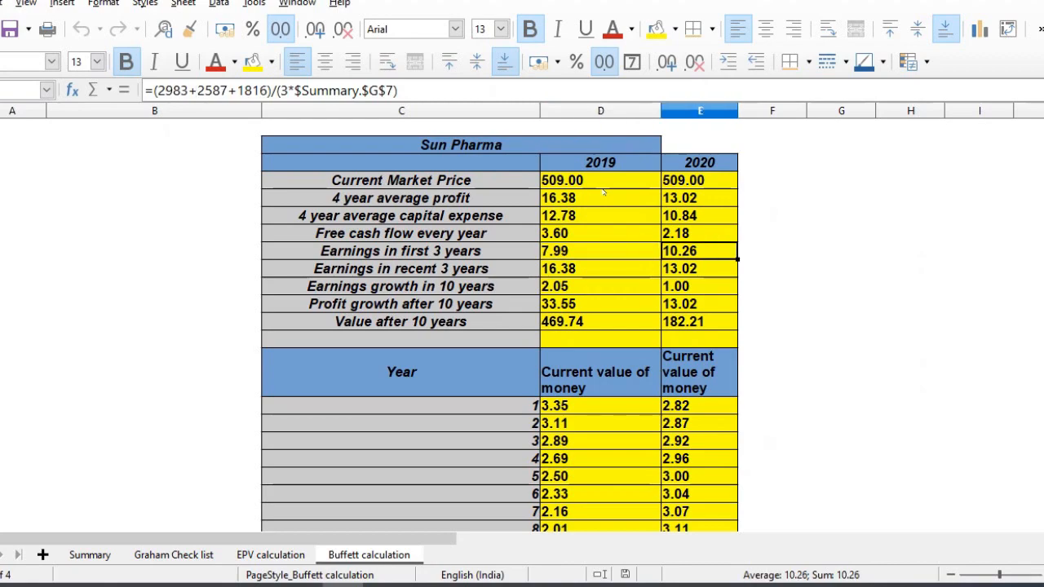
{"action": "left_click", "coordinate": [600, 250]}
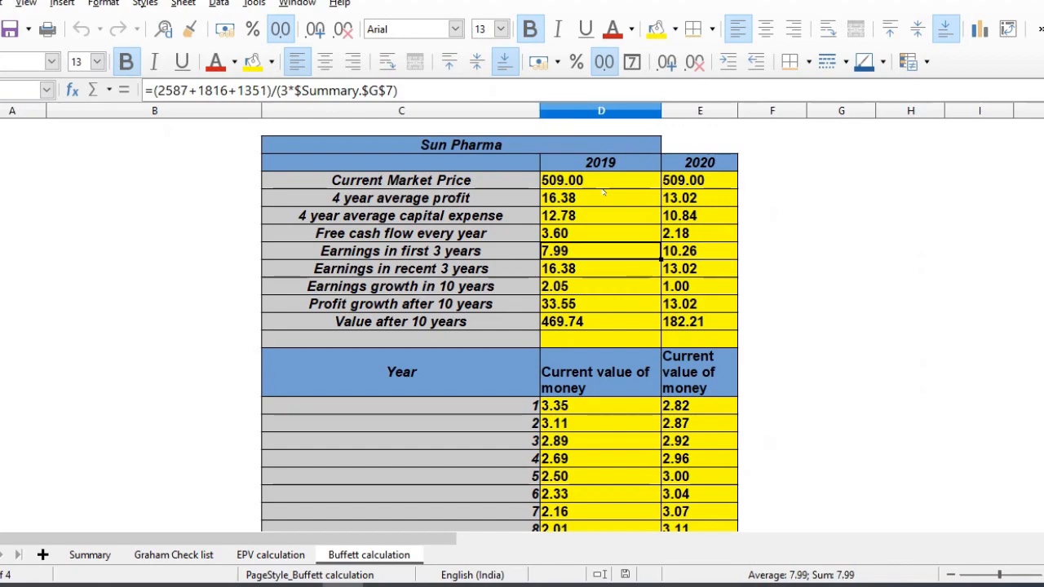
{"action": "left_click", "coordinate": [601, 269]}
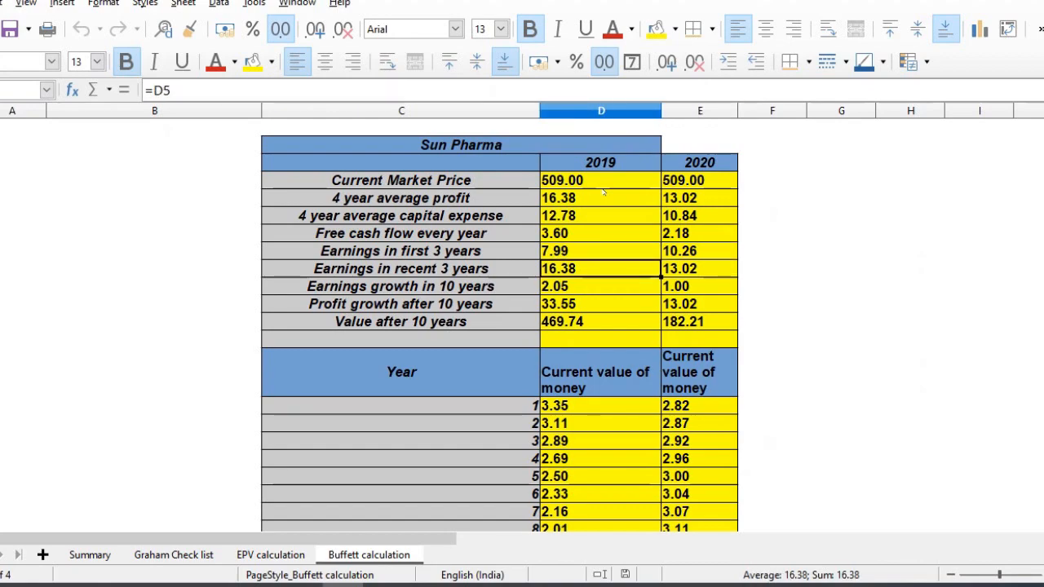
{"action": "left_click", "coordinate": [600, 251]}
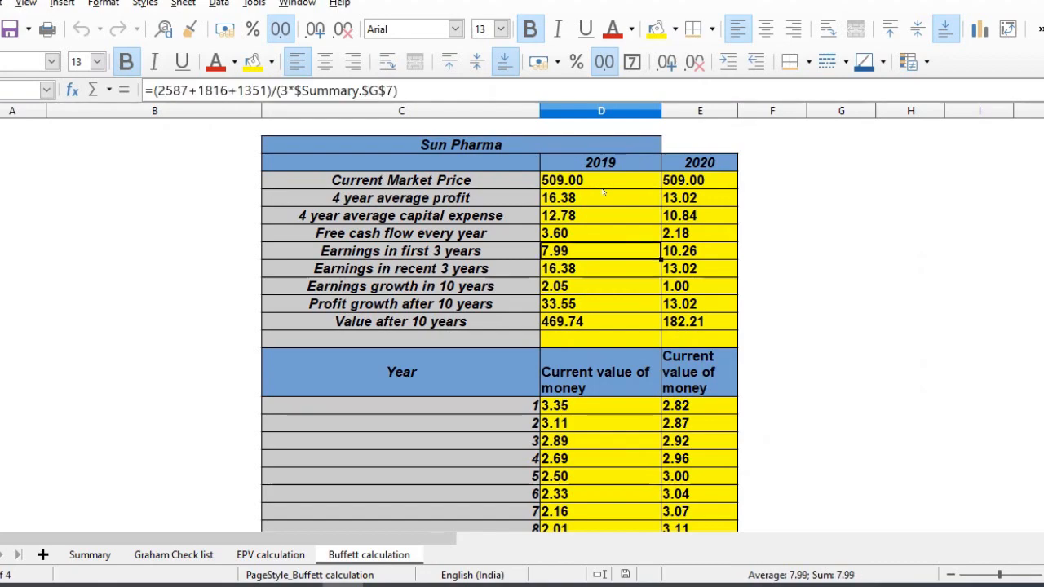
{"action": "left_click", "coordinate": [699, 250]}
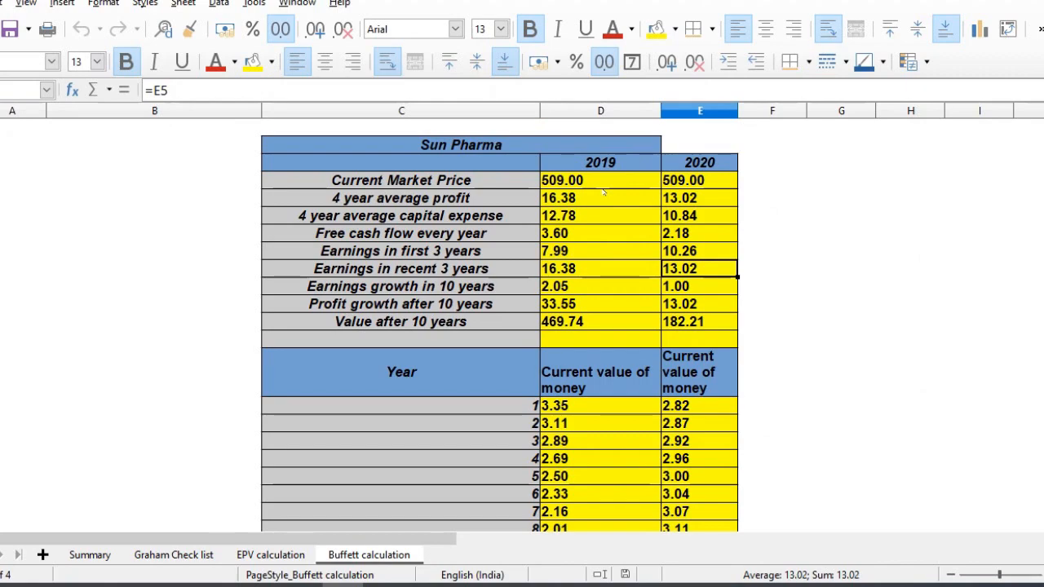
{"action": "left_click", "coordinate": [600, 287]}
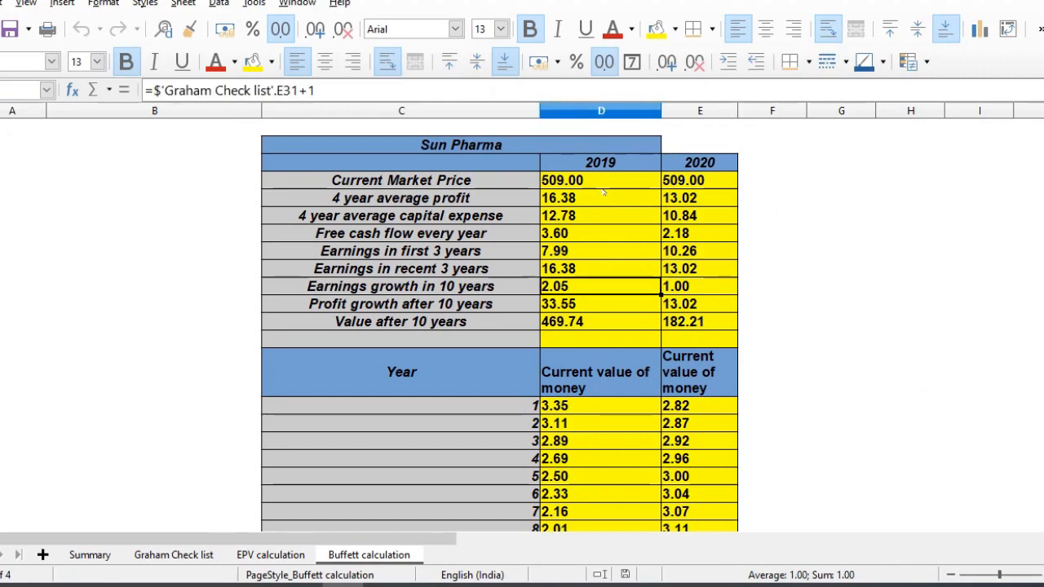
{"action": "left_click", "coordinate": [699, 286]}
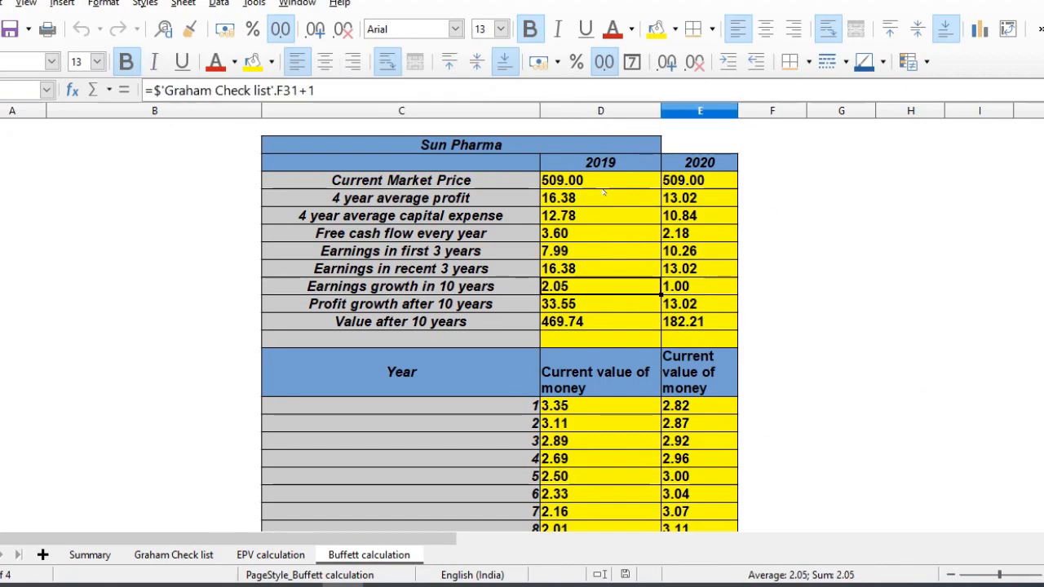
{"action": "left_click", "coordinate": [698, 371]}
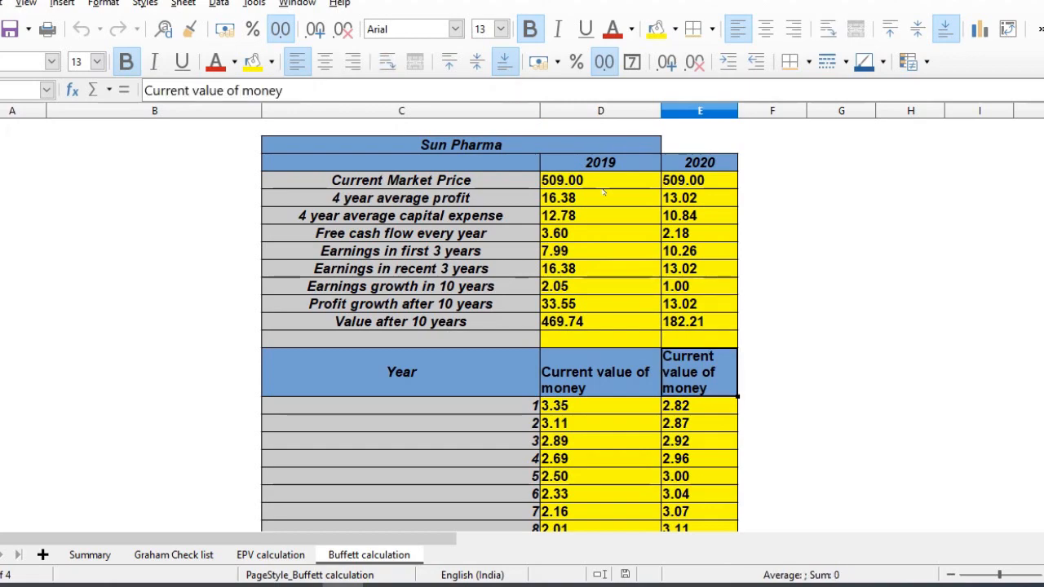
{"action": "scroll", "scroll_direction": "down", "scroll_amount": 3}
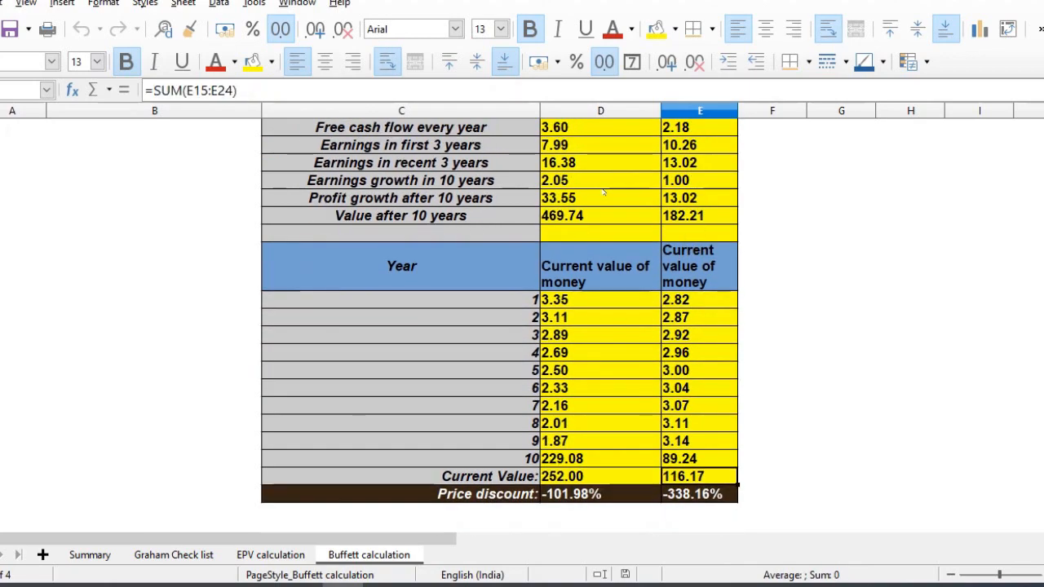